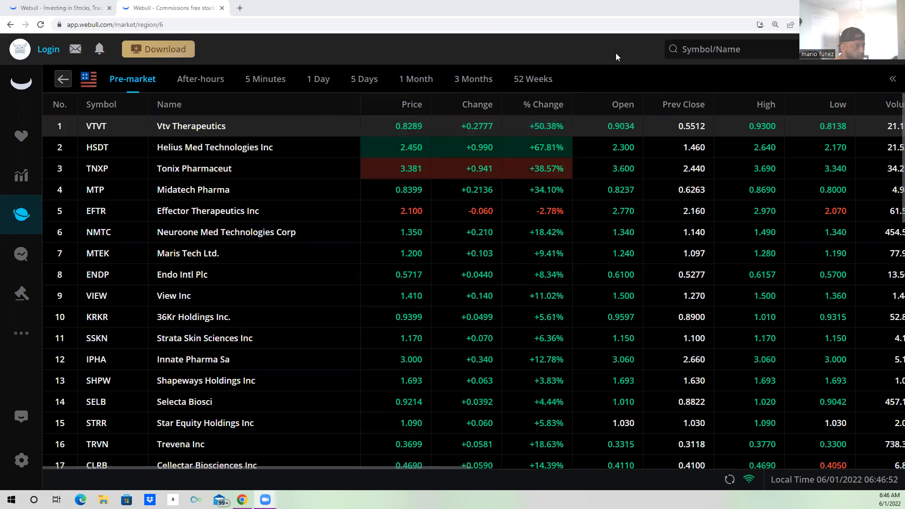
mouse_move(395, 73)
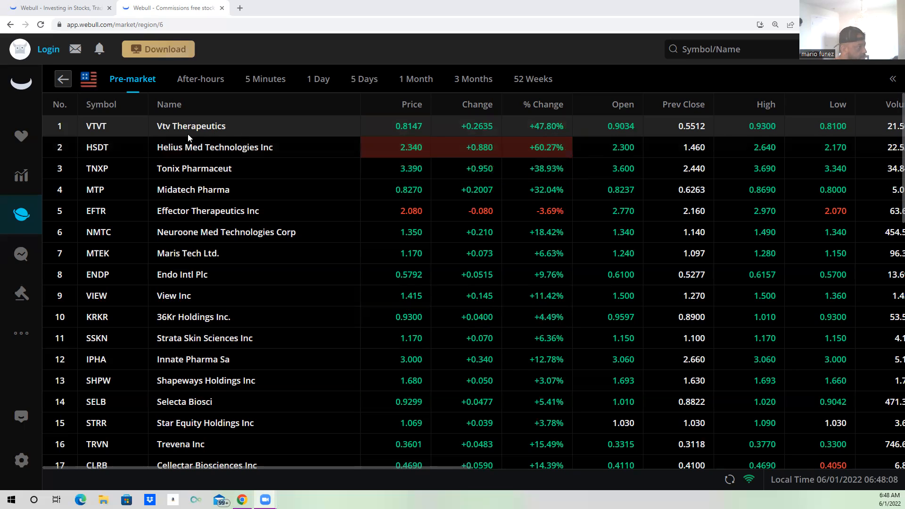
mouse_move(204, 104)
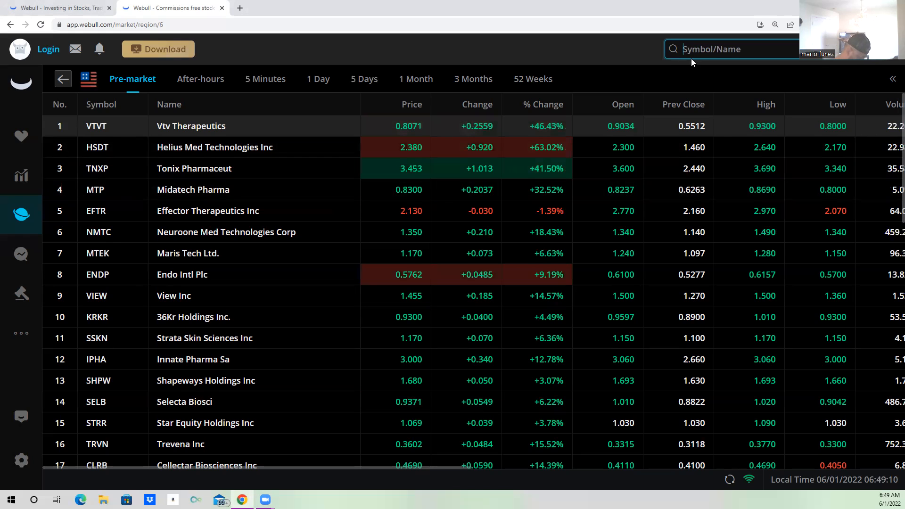
- Search for TNXP and load Tonix Pharmaceuticals' 1-minute chart from the result
text(TNX)
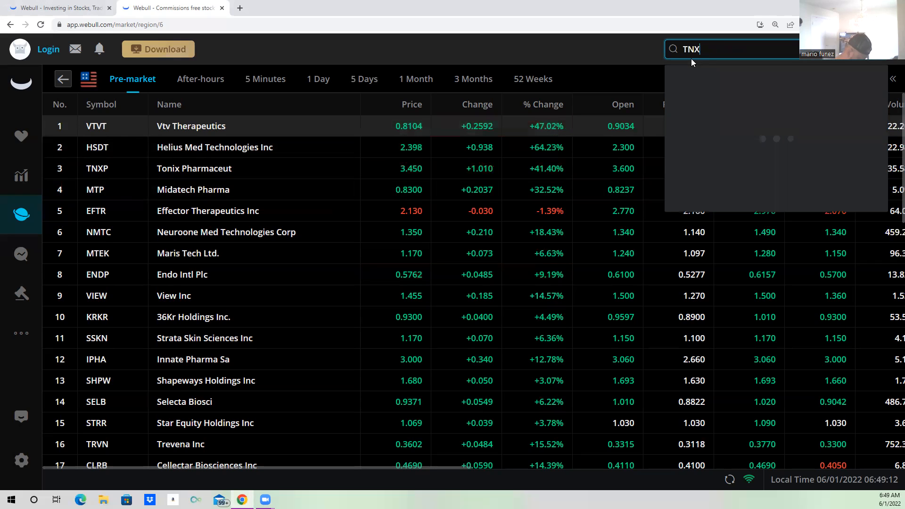
text(P)
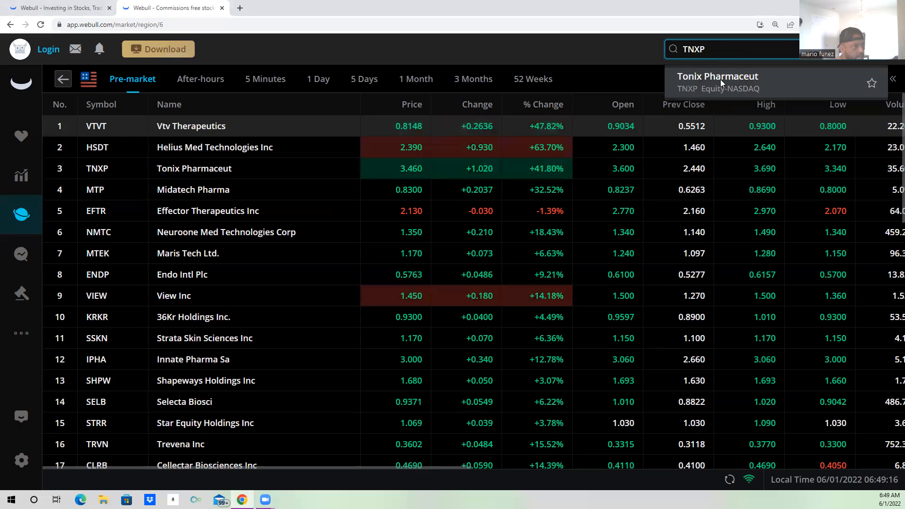
click(717, 82)
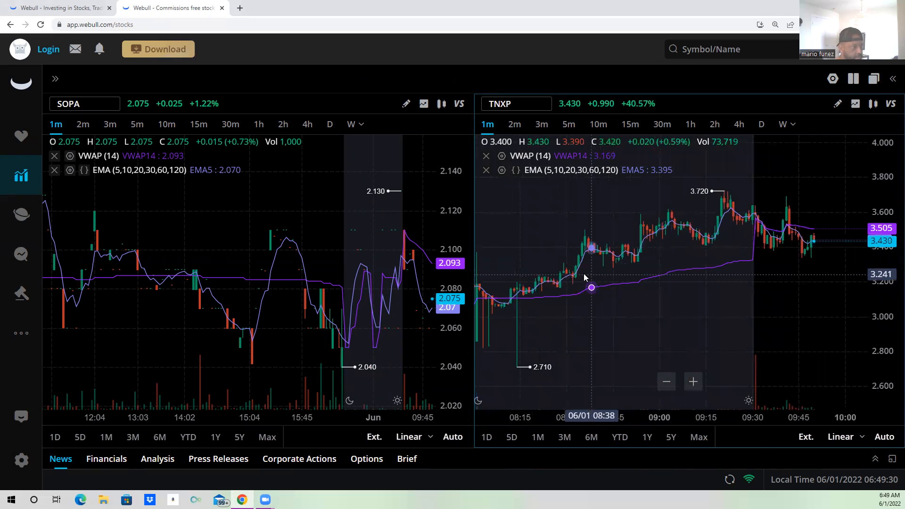
mouse_move(788, 234)
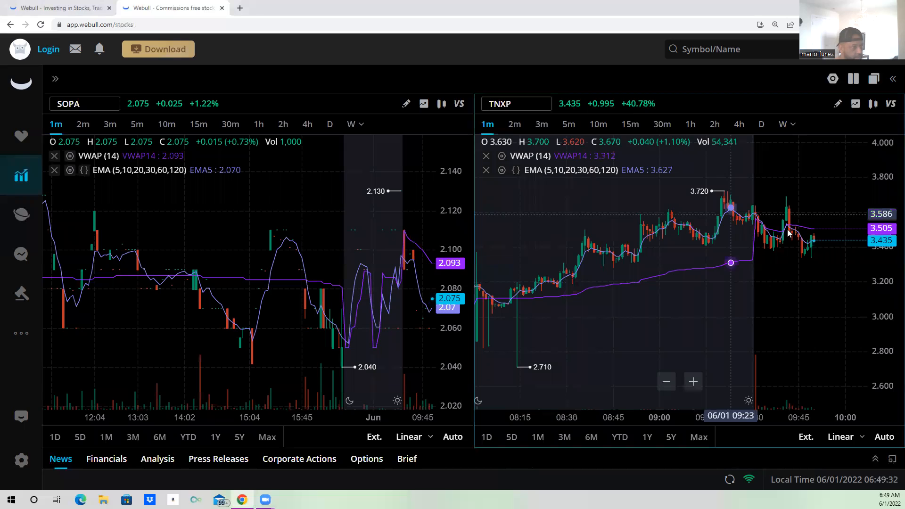
mouse_move(559, 280)
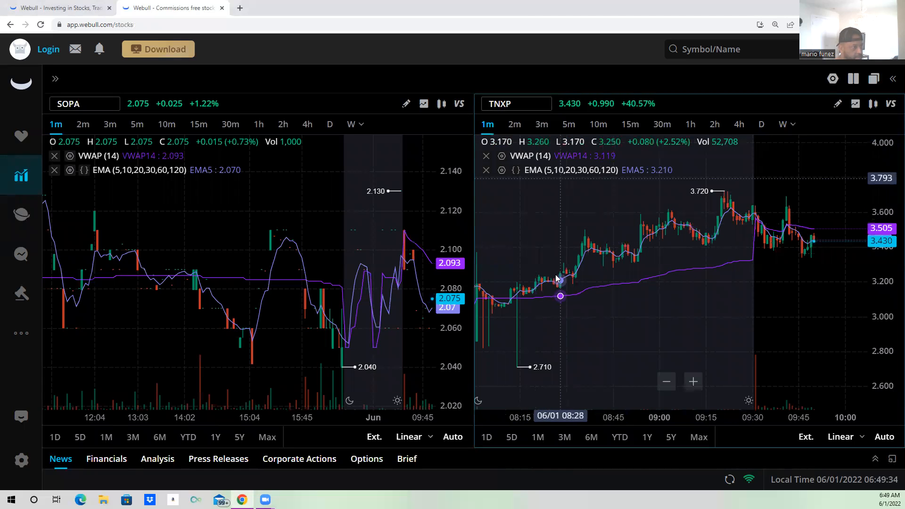
mouse_move(732, 221)
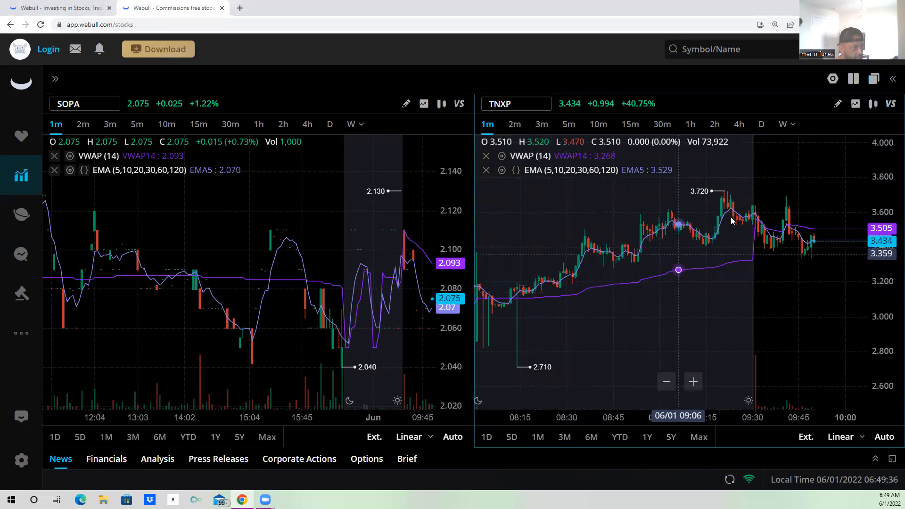
mouse_move(526, 295)
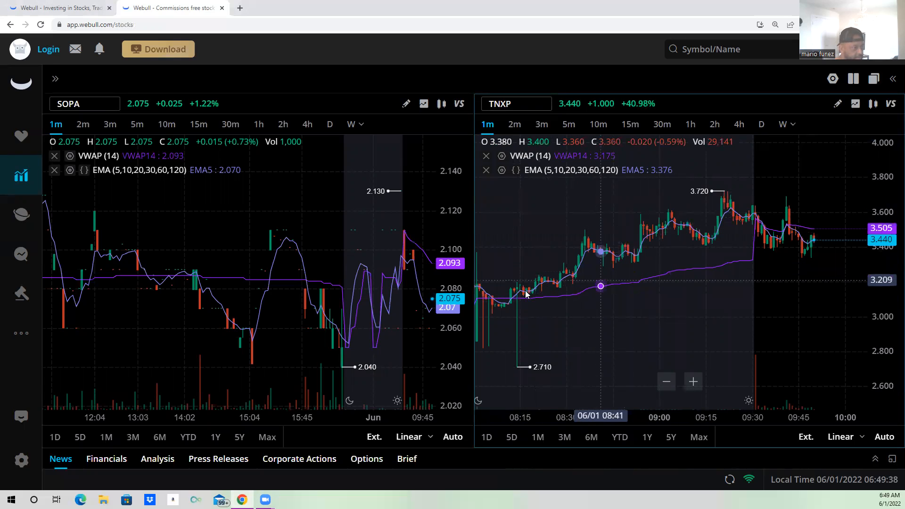
mouse_move(511, 299)
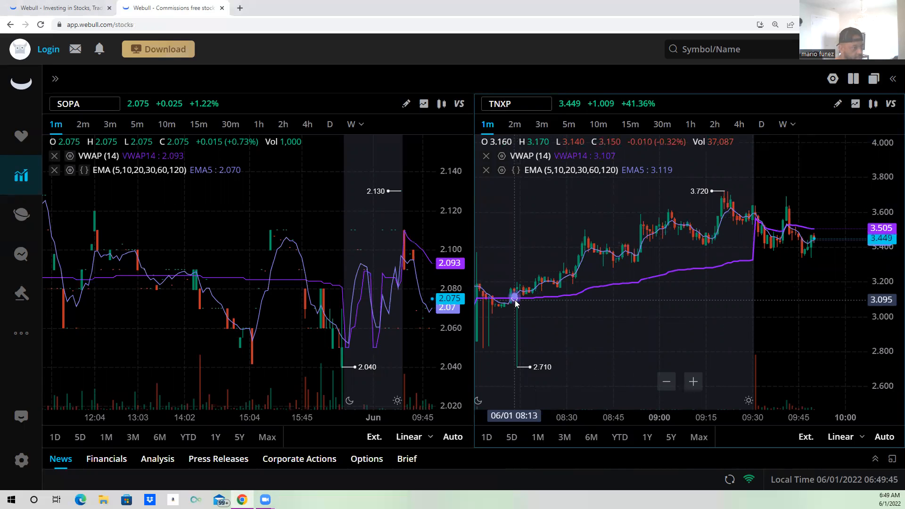
mouse_move(697, 200)
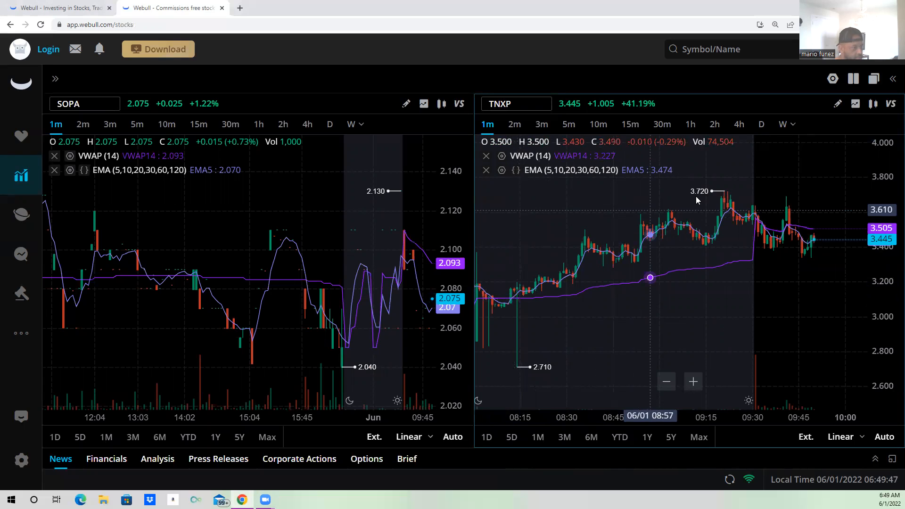
mouse_move(721, 220)
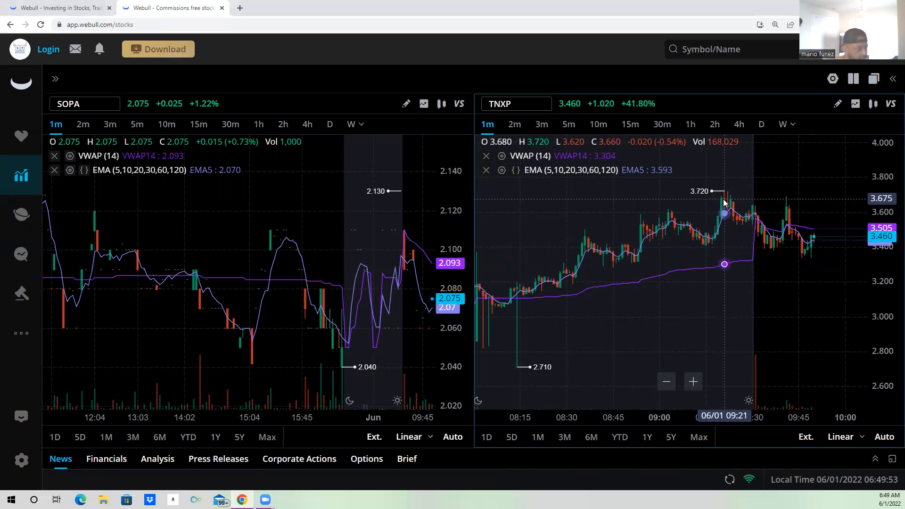
mouse_move(754, 225)
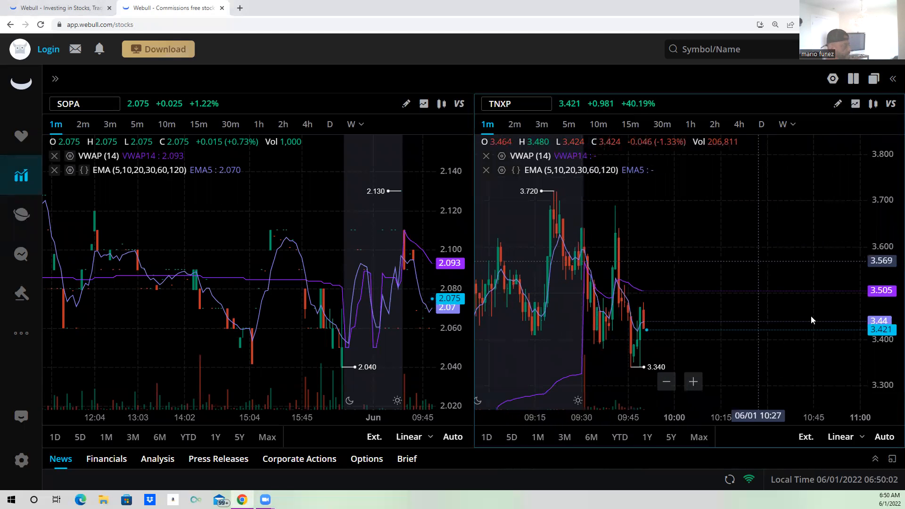
mouse_move(811, 320)
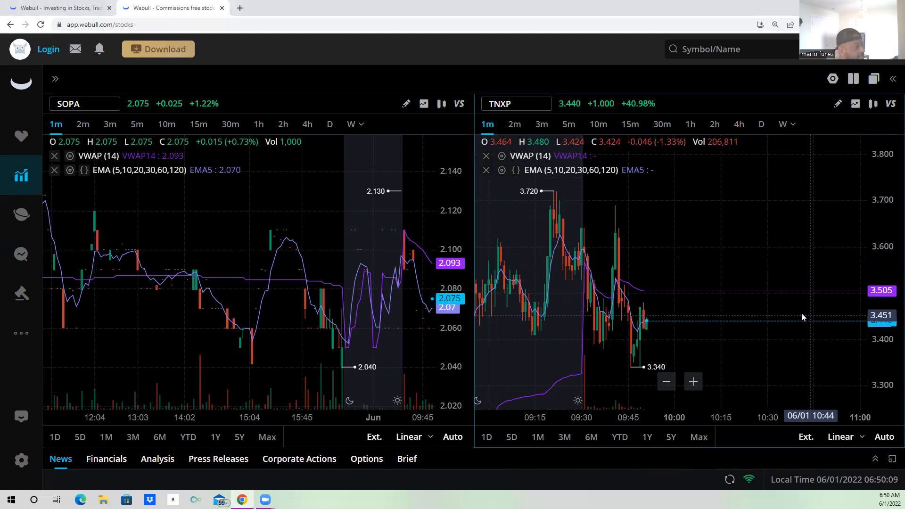
mouse_move(621, 340)
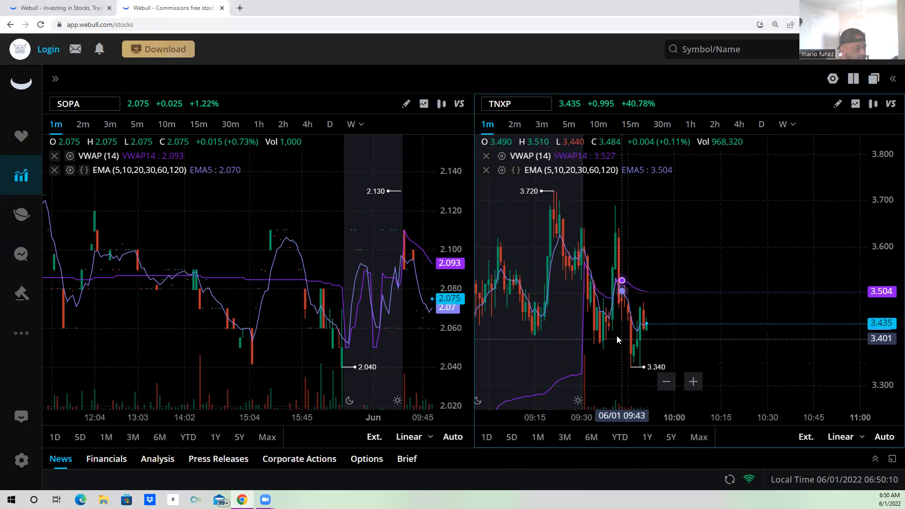
mouse_move(606, 337)
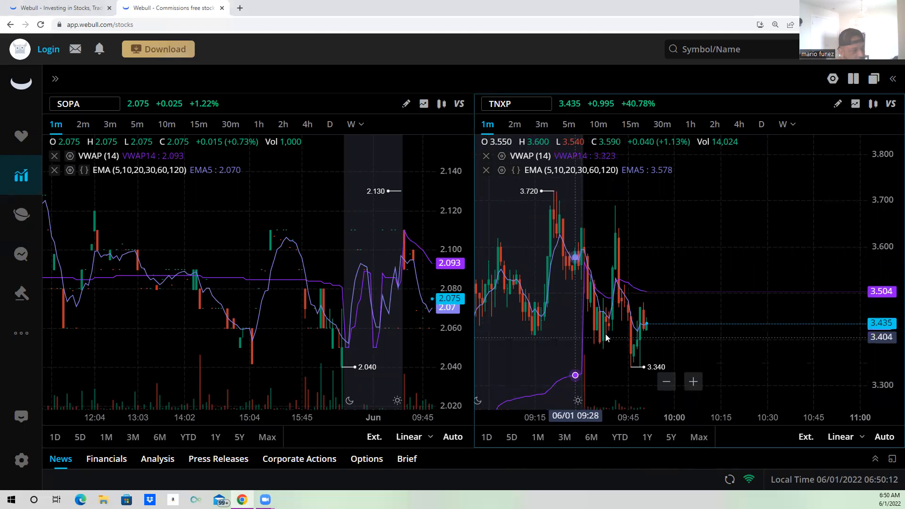
mouse_move(622, 359)
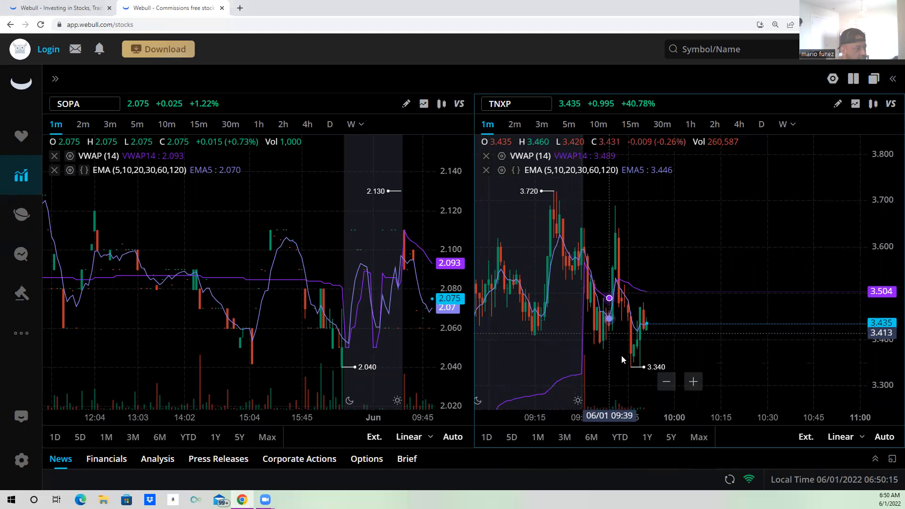
mouse_move(623, 362)
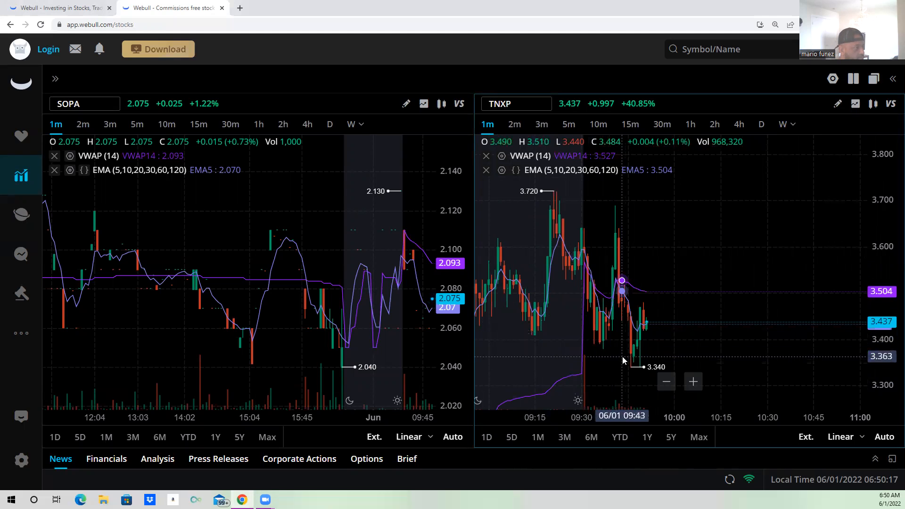
mouse_move(696, 332)
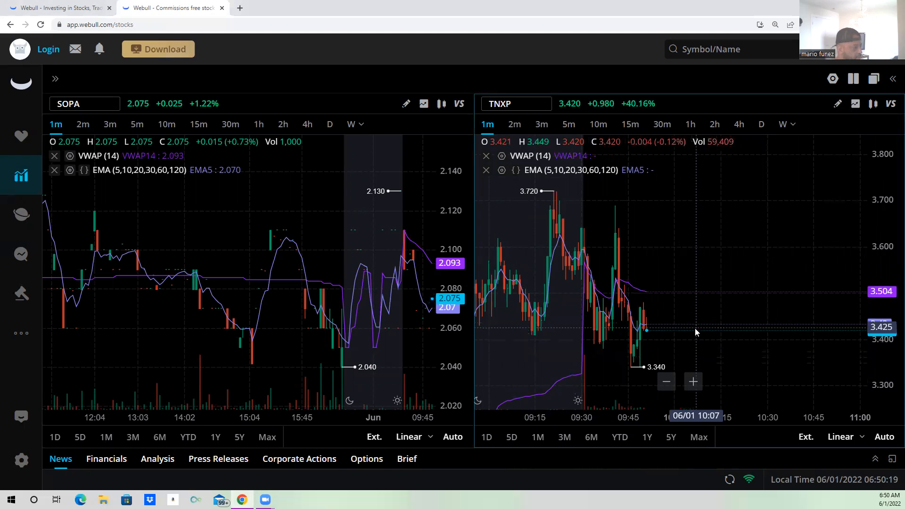
mouse_move(682, 349)
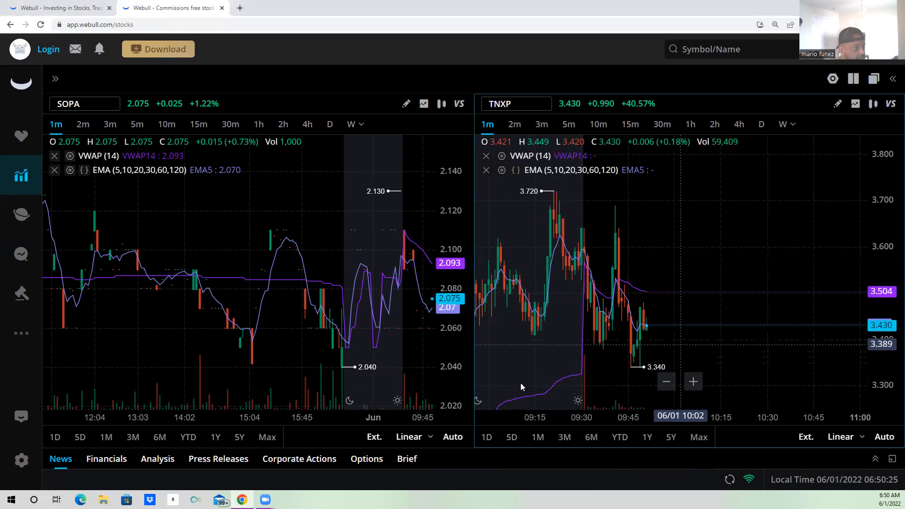
mouse_move(675, 408)
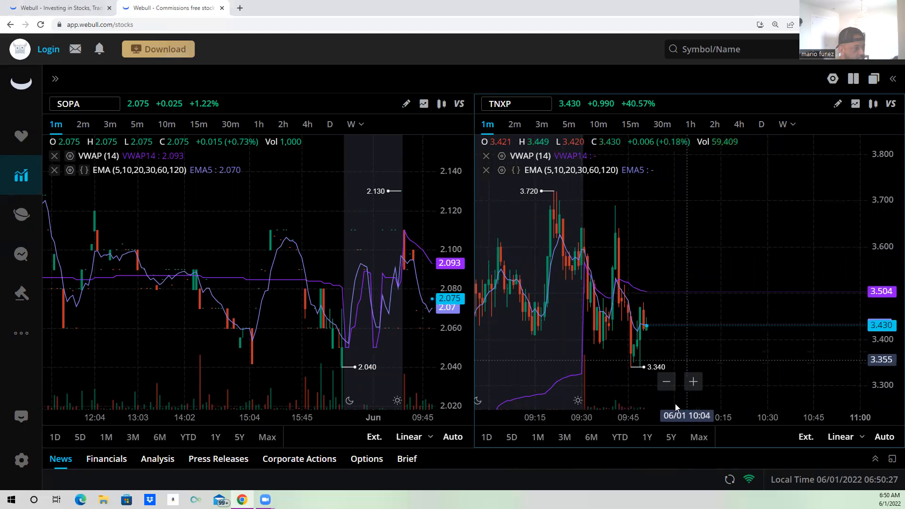
mouse_move(710, 290)
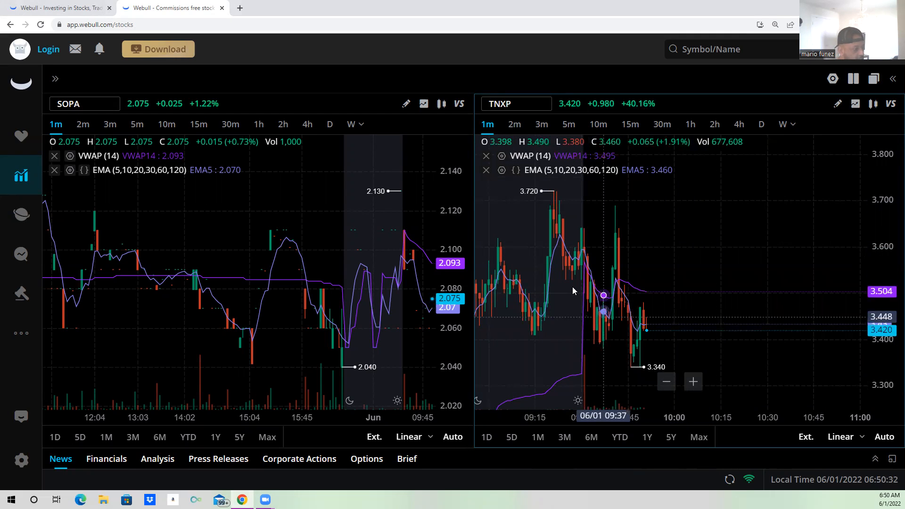
mouse_move(688, 390)
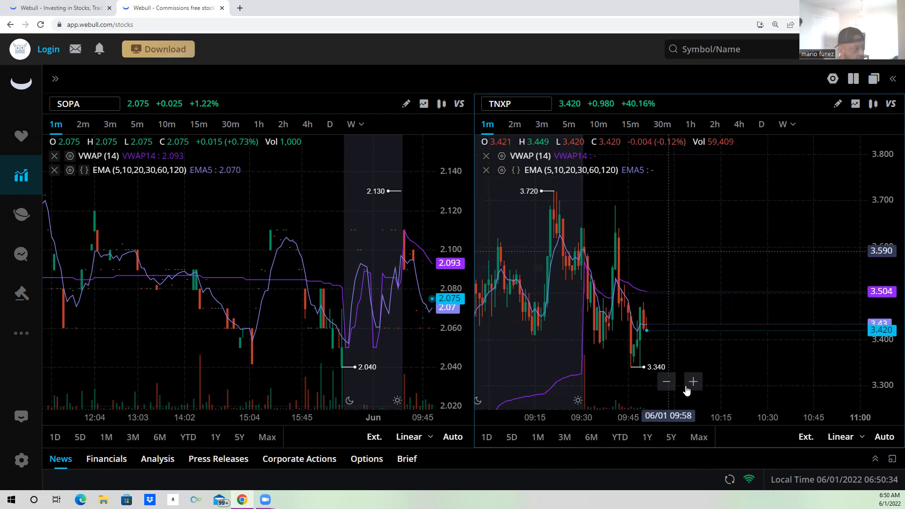
mouse_move(632, 312)
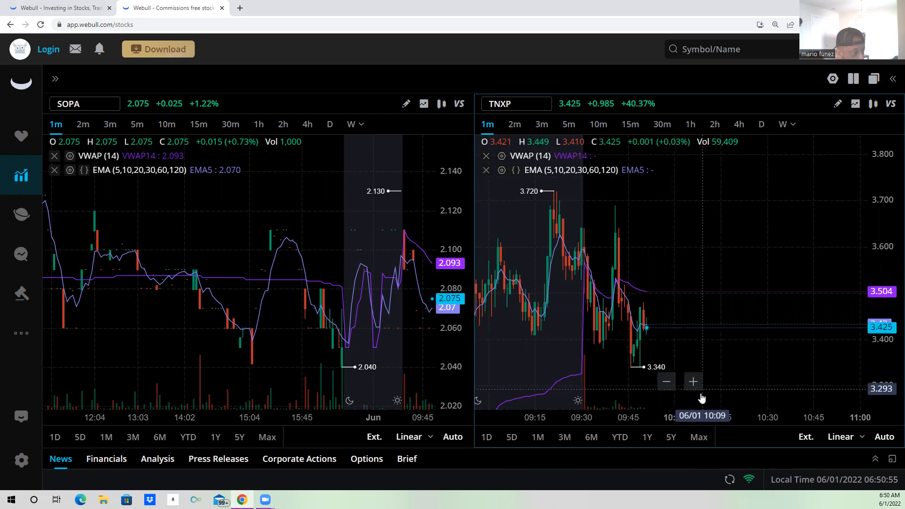
mouse_move(756, 267)
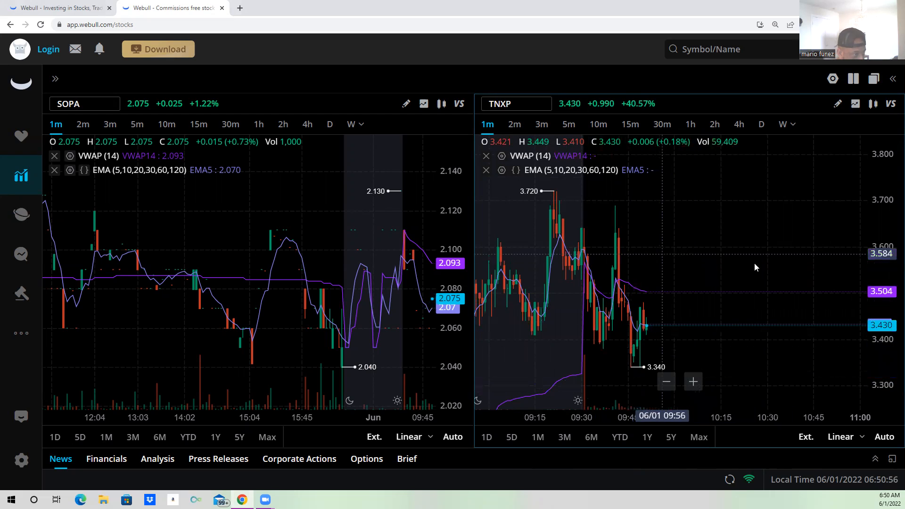
mouse_move(742, 370)
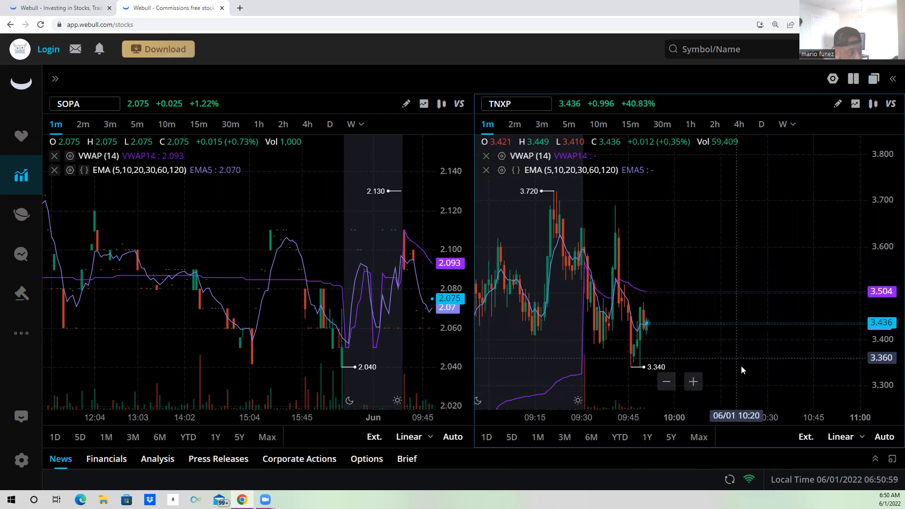
mouse_move(701, 366)
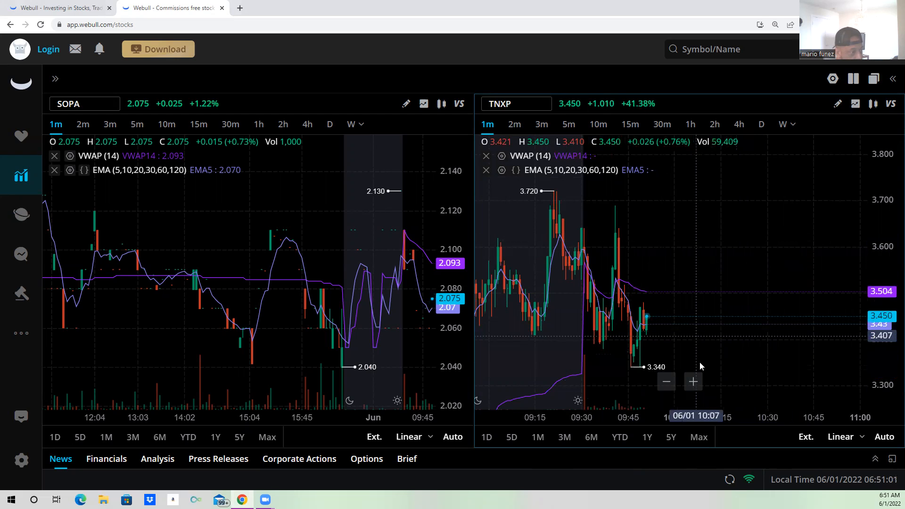
- Zoom in twice on the TNXP 1-minute candles to enlarge the morning's action
click(694, 382)
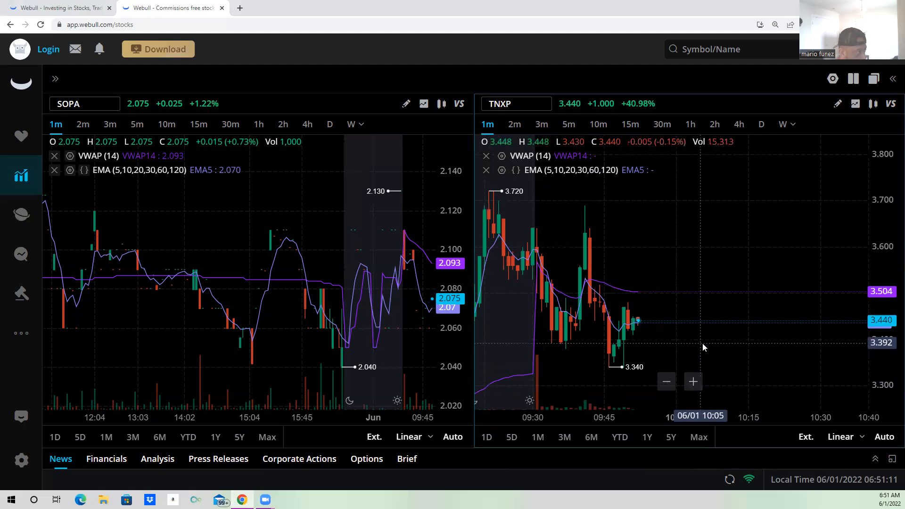
mouse_move(663, 368)
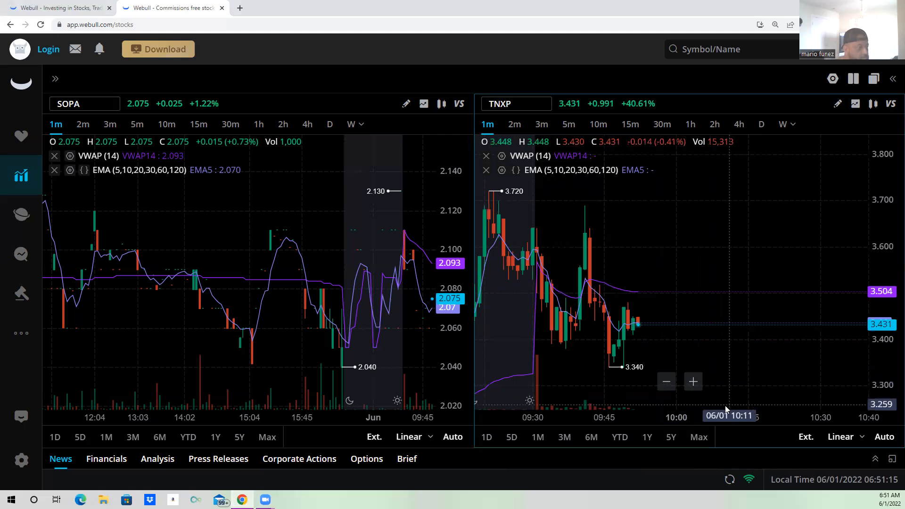
mouse_move(518, 261)
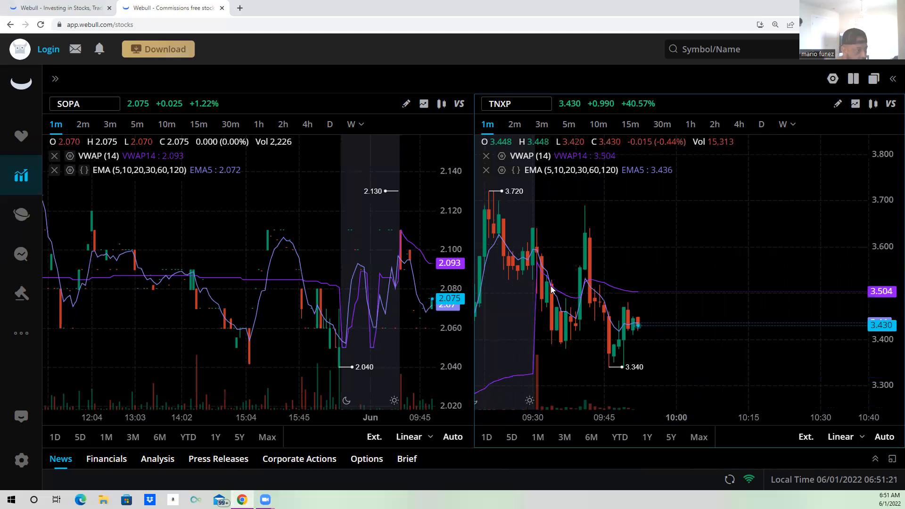
mouse_move(575, 259)
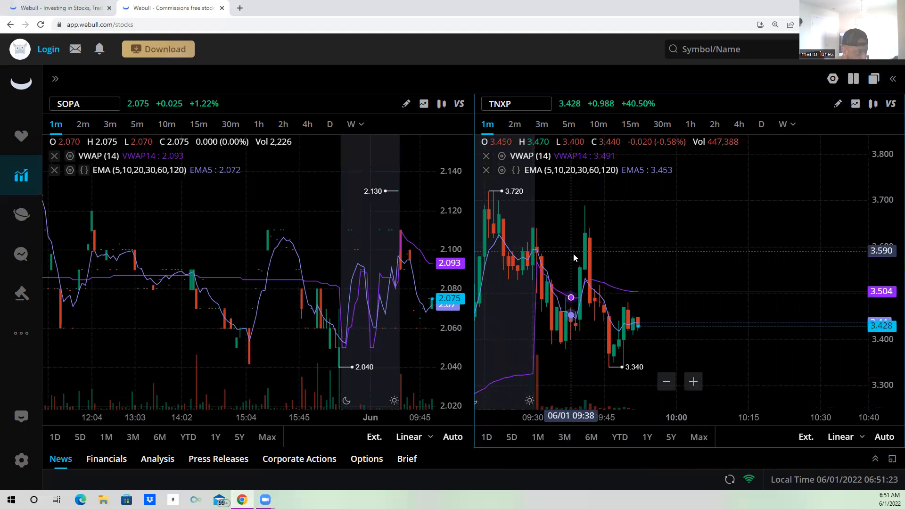
mouse_move(537, 263)
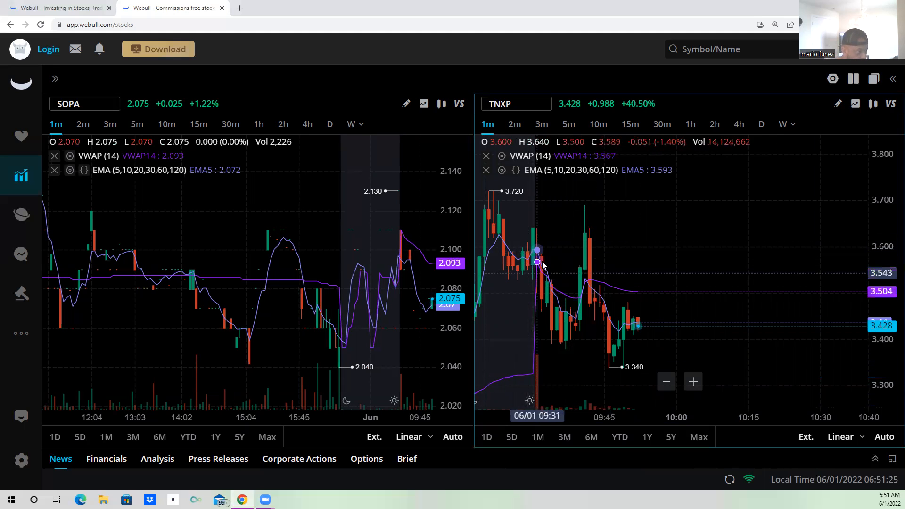
mouse_move(725, 341)
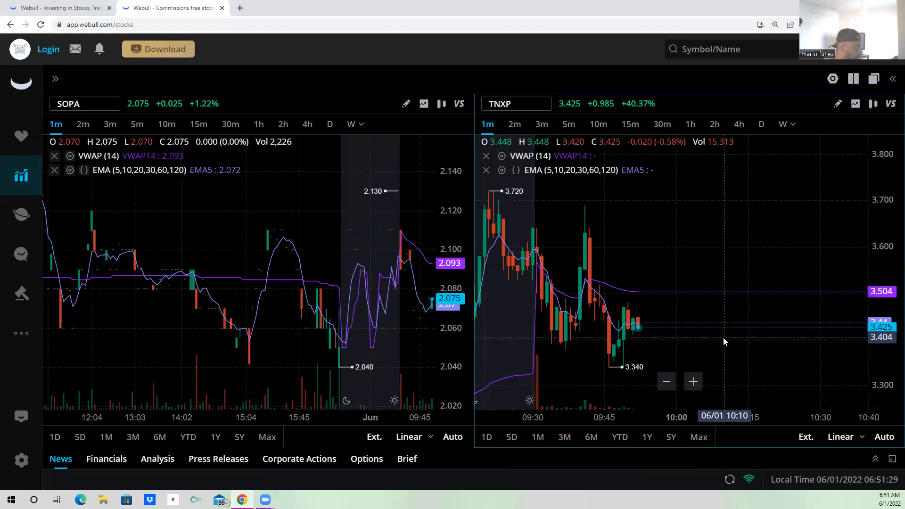
mouse_move(680, 295)
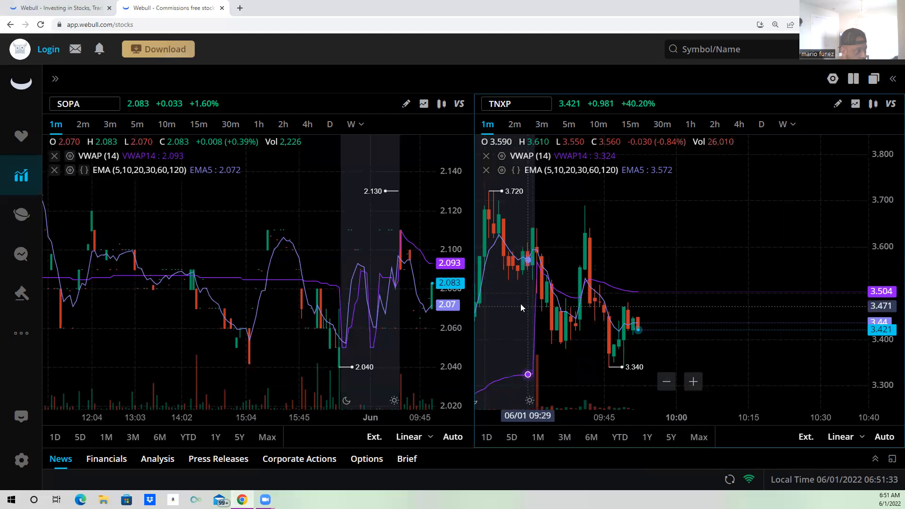
mouse_move(536, 257)
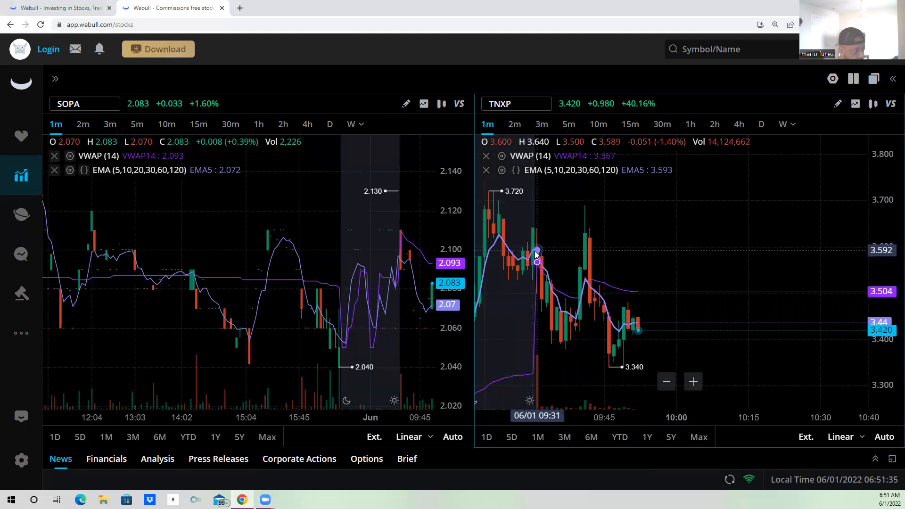
mouse_move(572, 306)
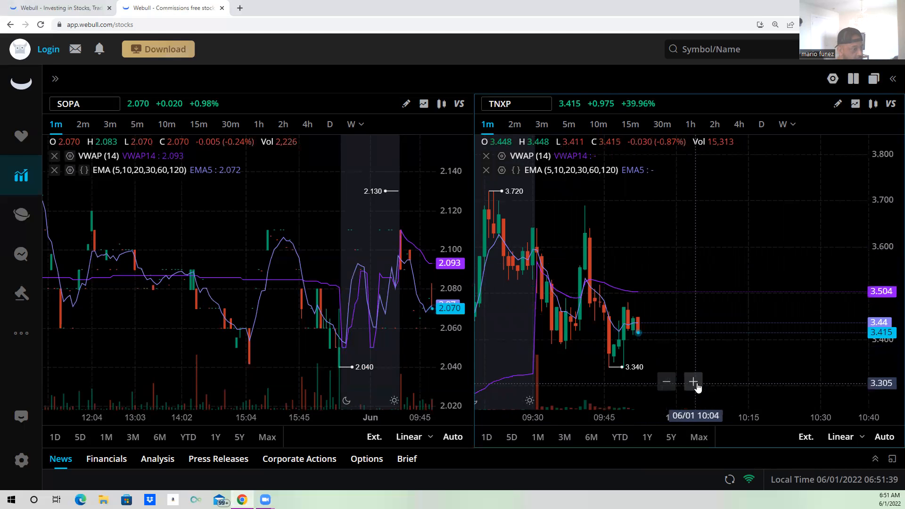
click(693, 382)
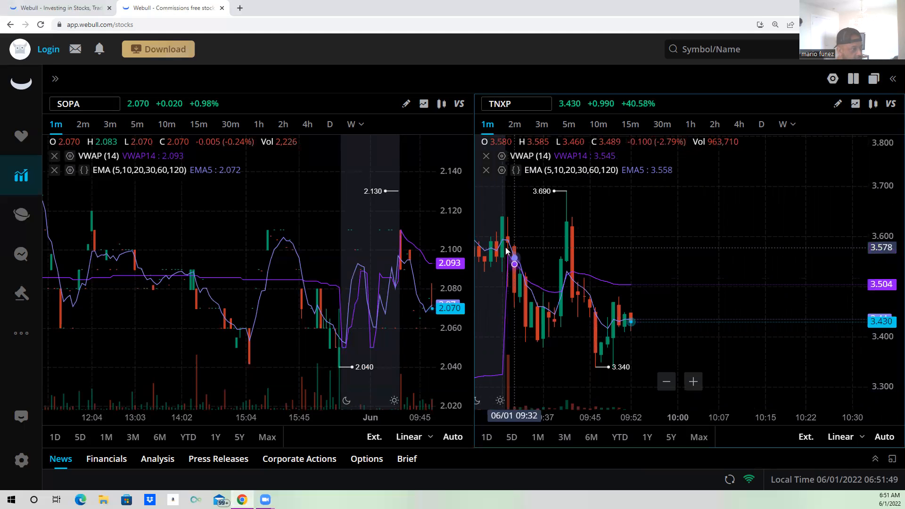
mouse_move(508, 242)
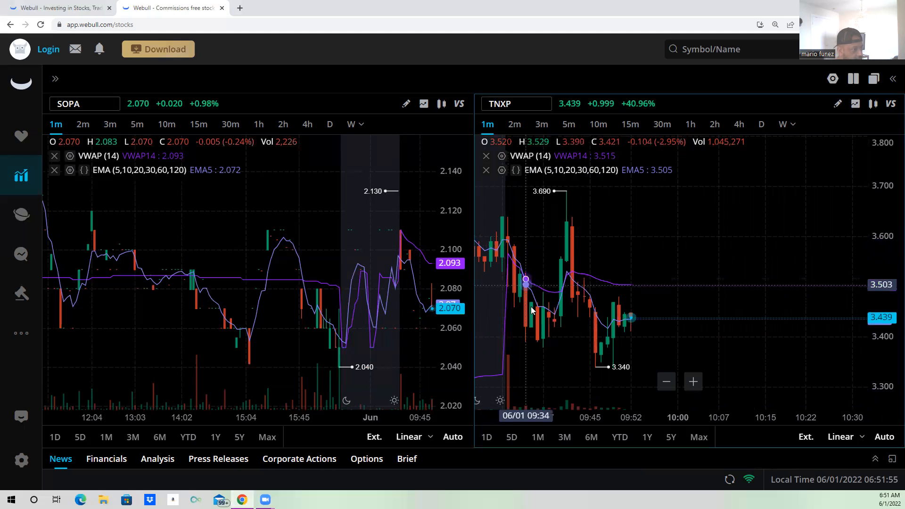
mouse_move(537, 290)
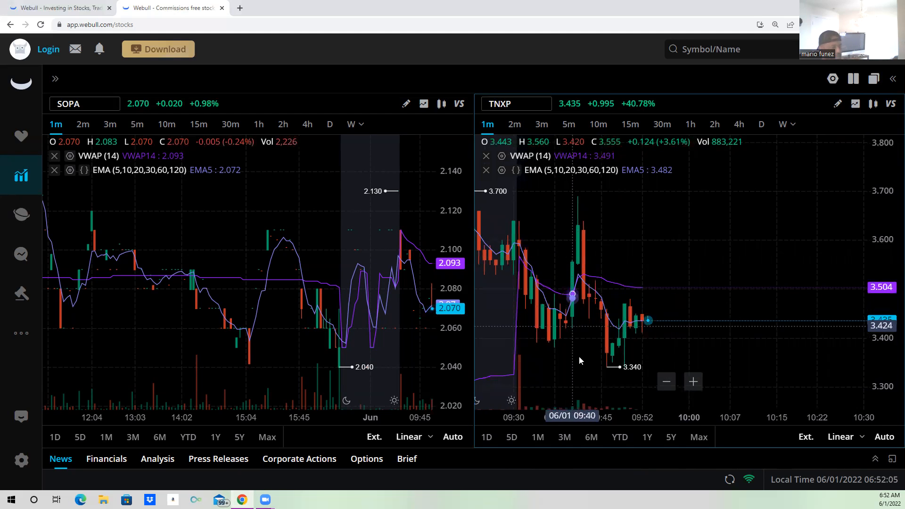
mouse_move(556, 353)
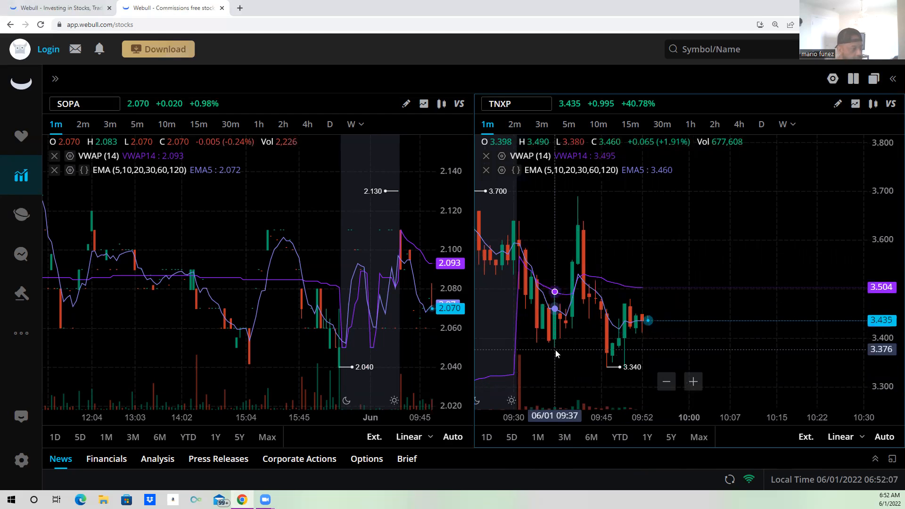
mouse_move(600, 343)
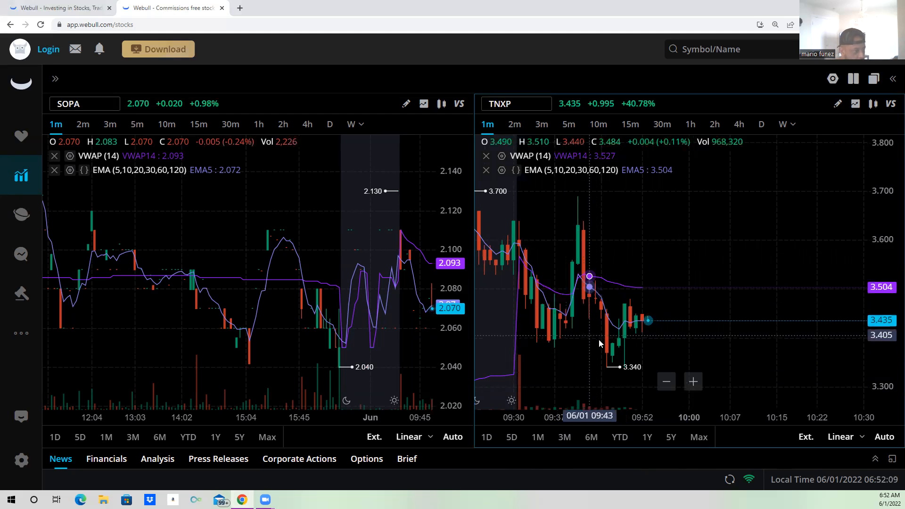
mouse_move(603, 343)
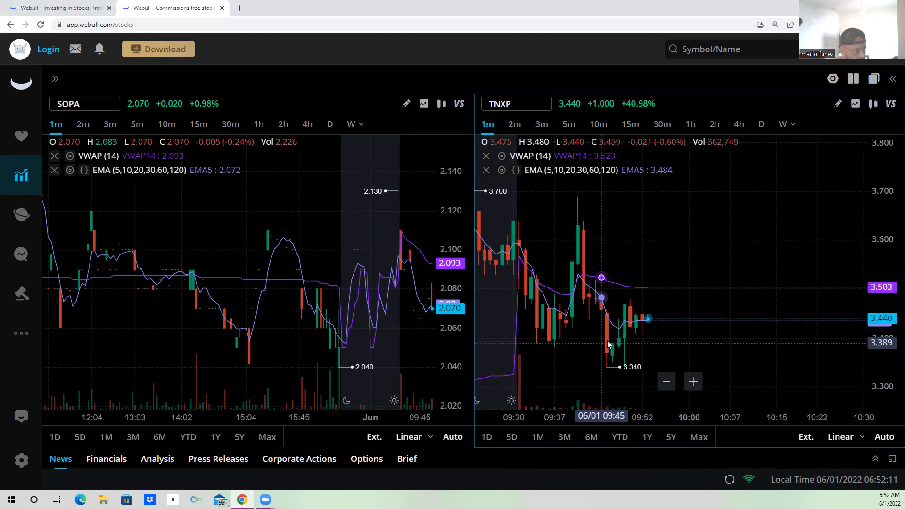
mouse_move(674, 324)
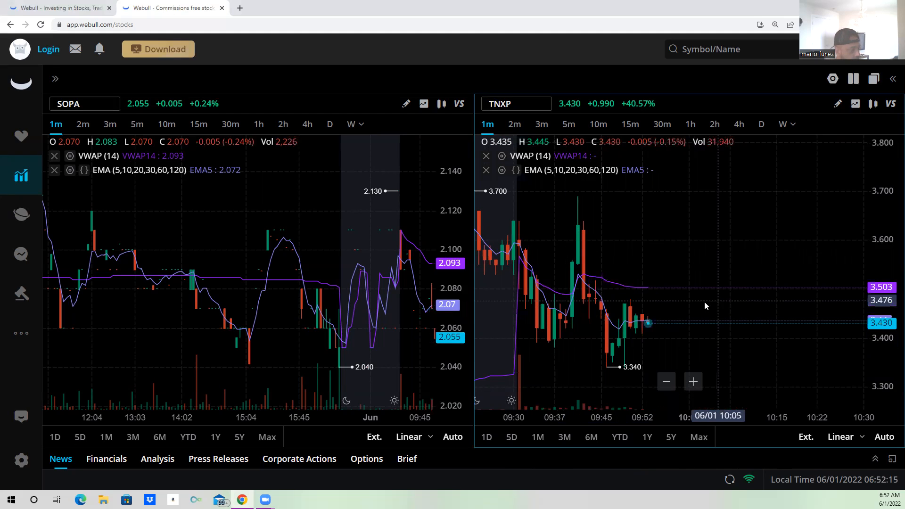
mouse_move(709, 315)
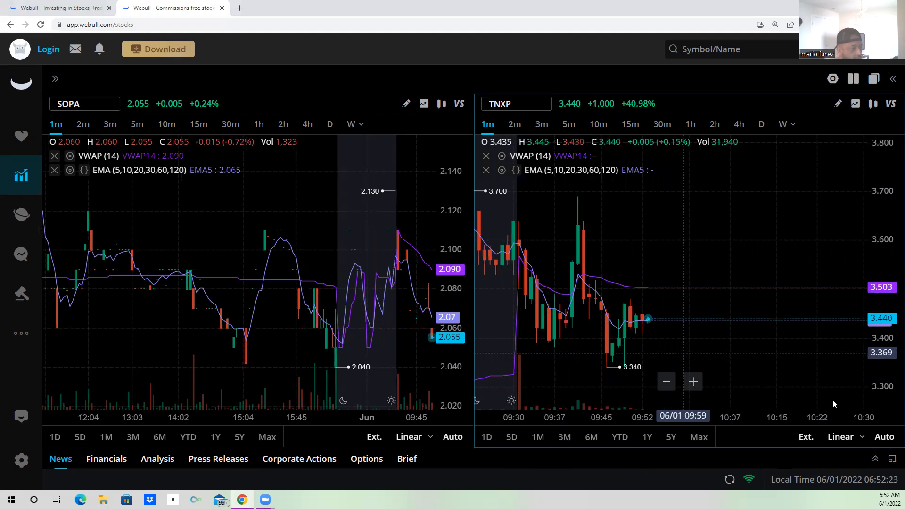
mouse_move(648, 346)
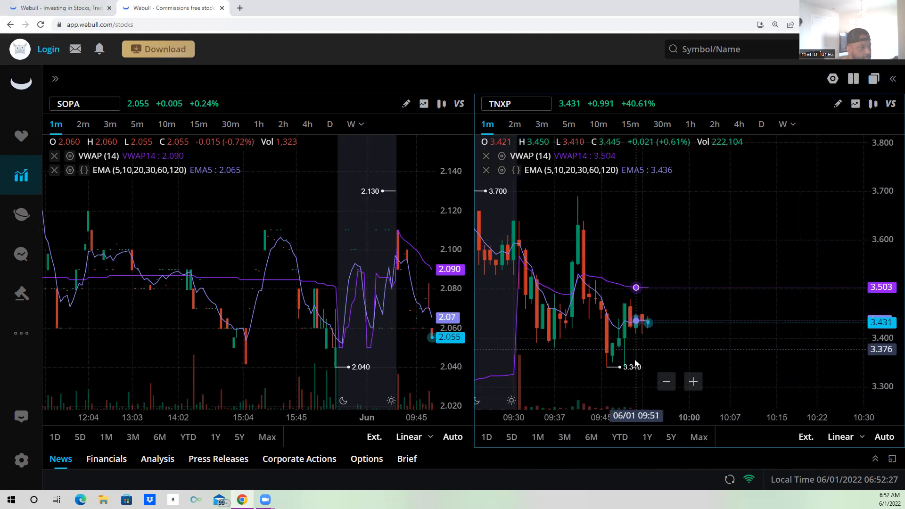
mouse_move(644, 371)
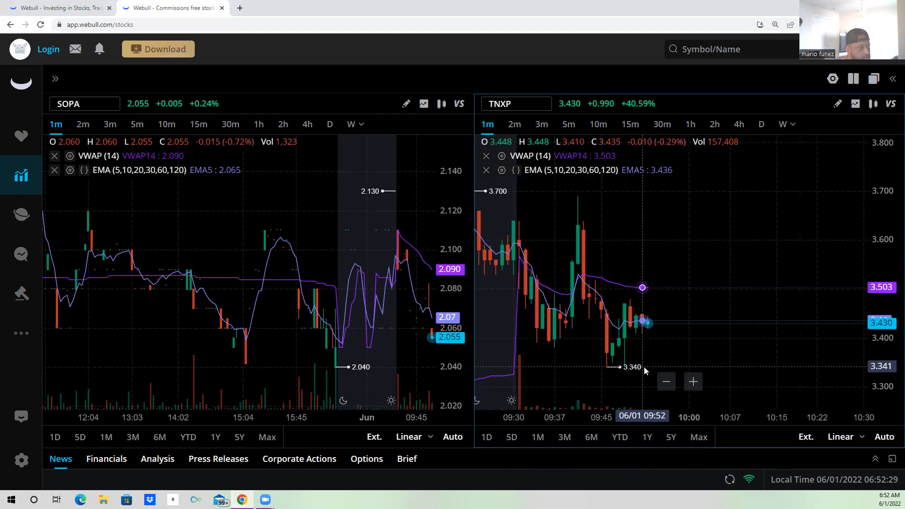
mouse_move(579, 283)
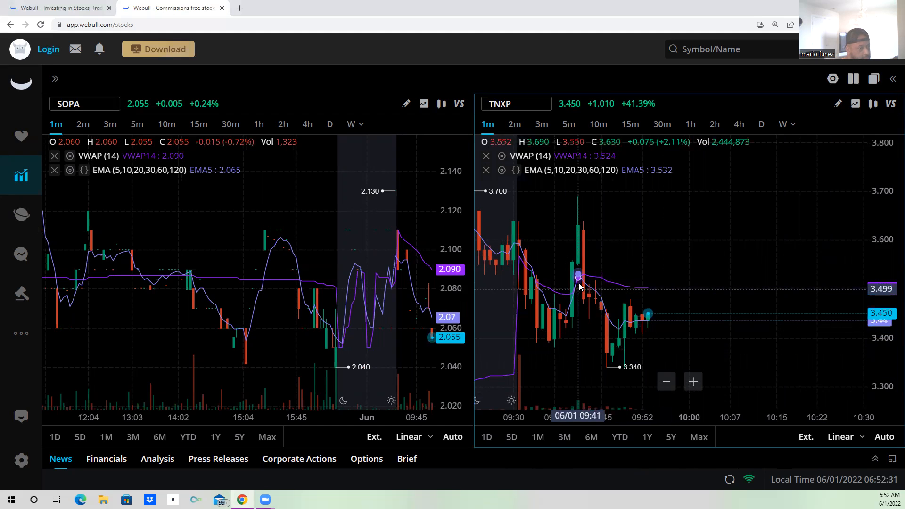
mouse_move(596, 287)
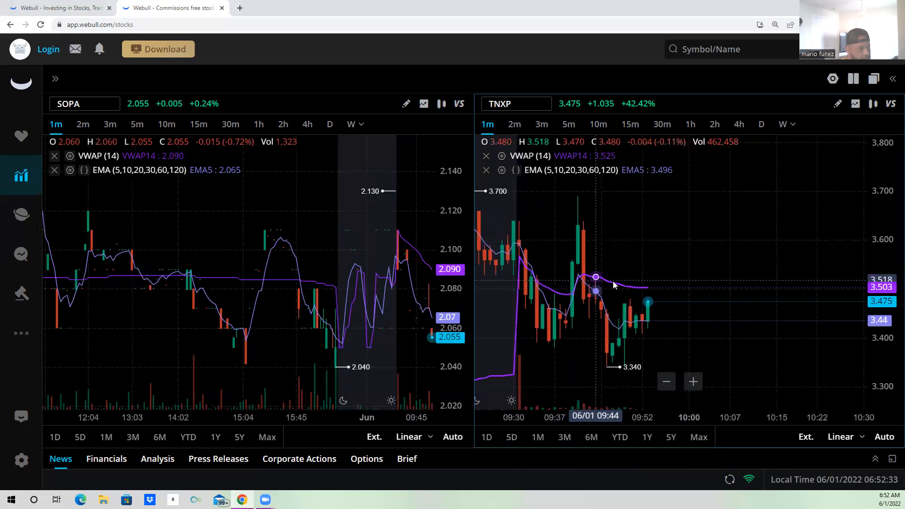
mouse_move(648, 303)
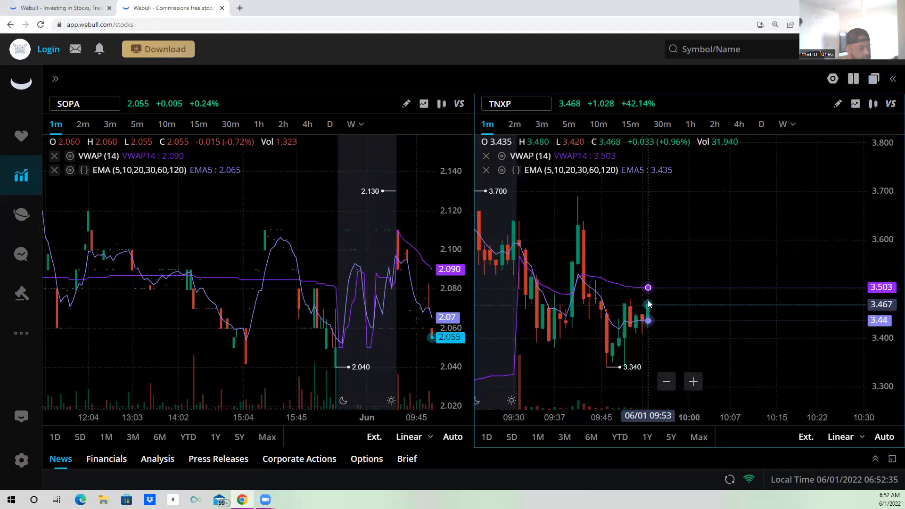
mouse_move(667, 312)
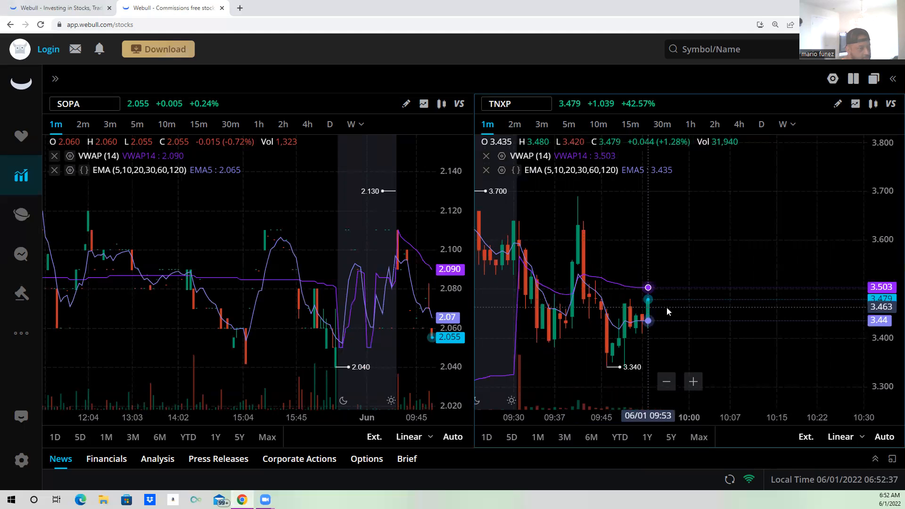
mouse_move(650, 309)
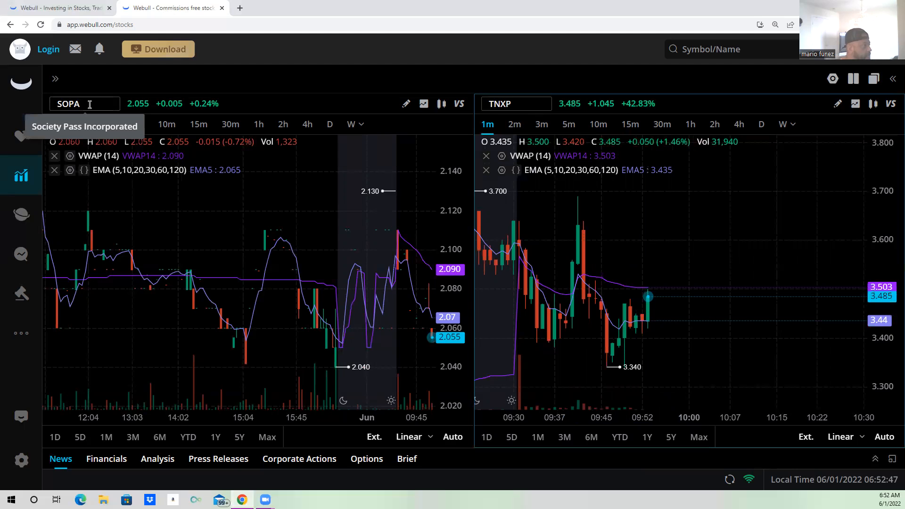
- Replace SOPA on the left chart by entering HSDT in its symbol box
click(84, 104)
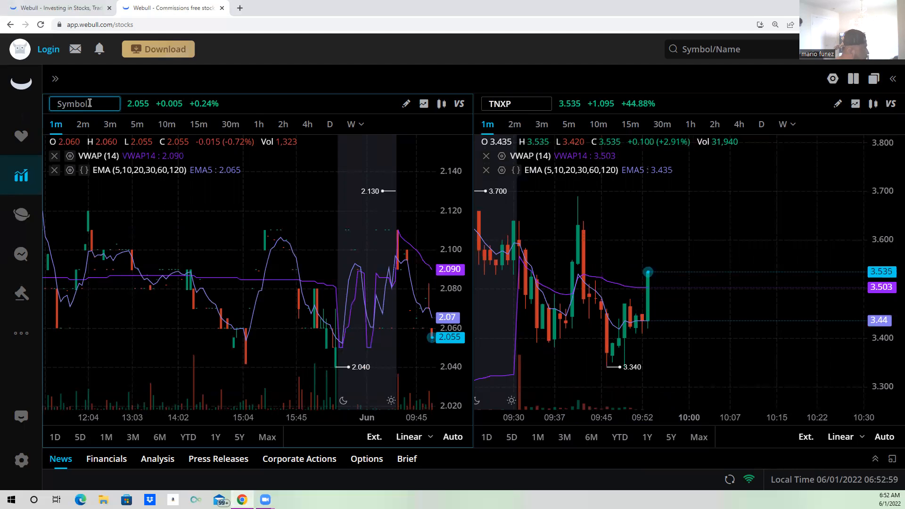
text(H)
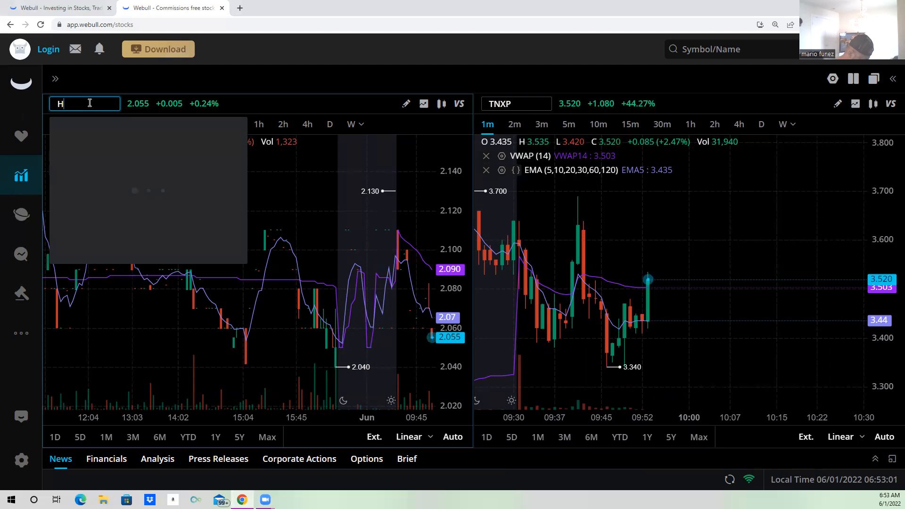
text(SDT)
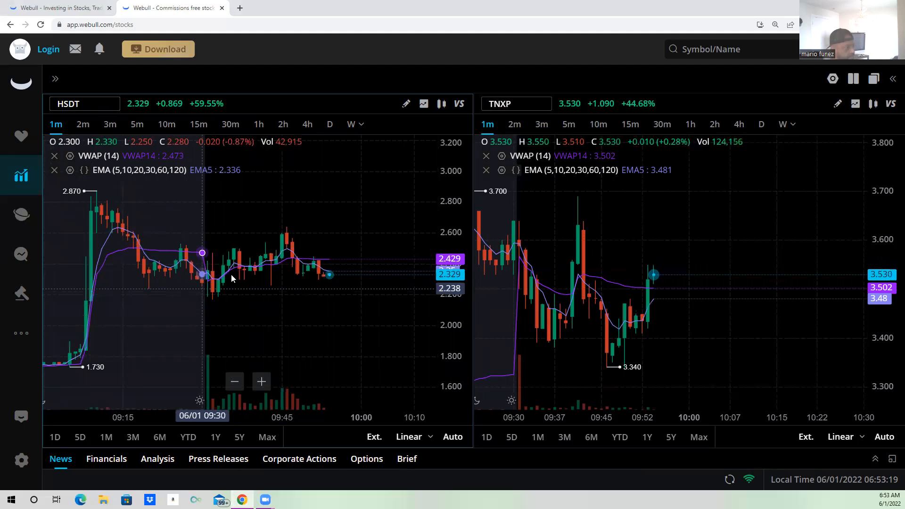
mouse_move(58, 231)
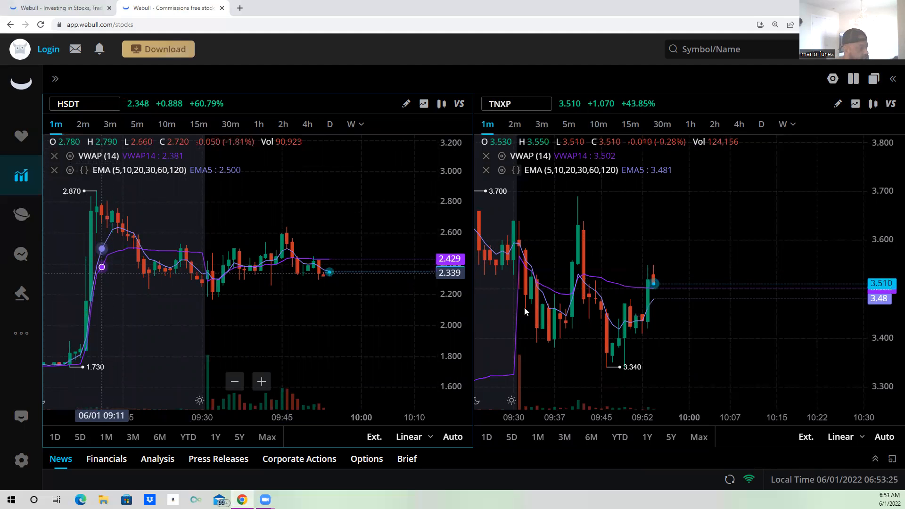
mouse_move(289, 314)
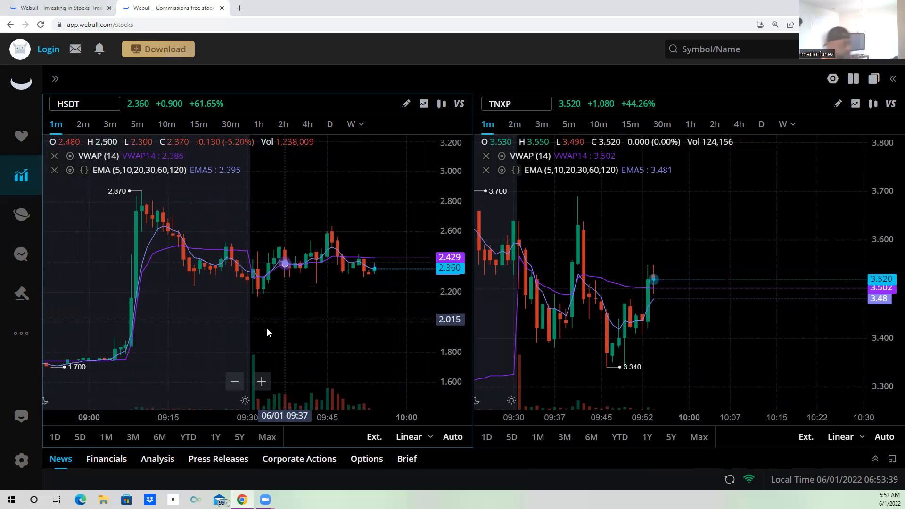
mouse_move(317, 317)
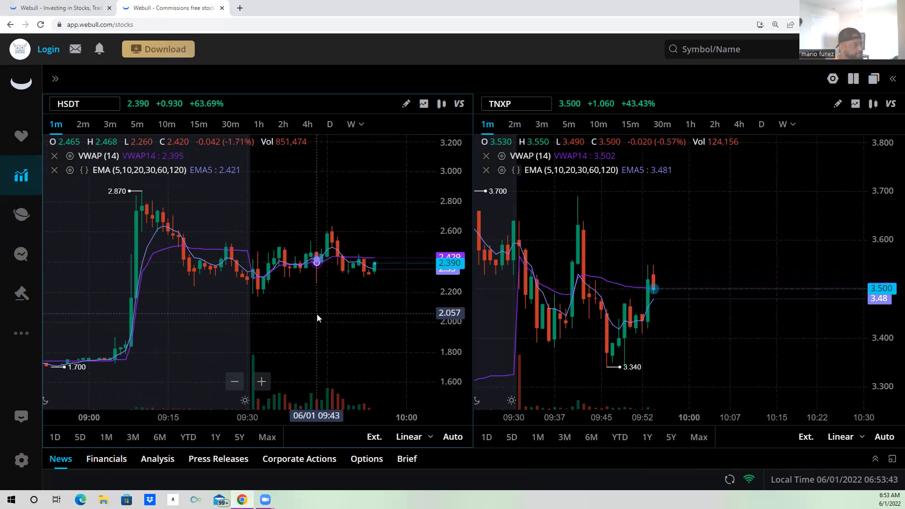
mouse_move(207, 261)
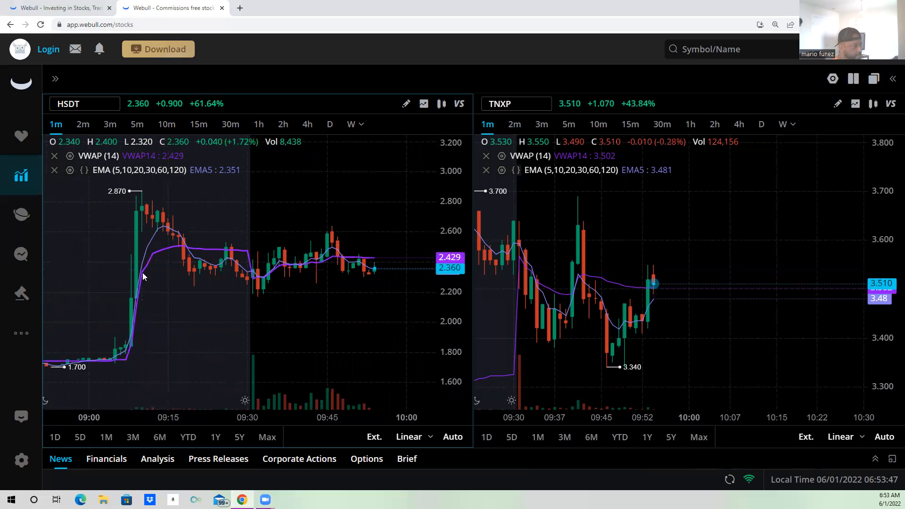
mouse_move(131, 345)
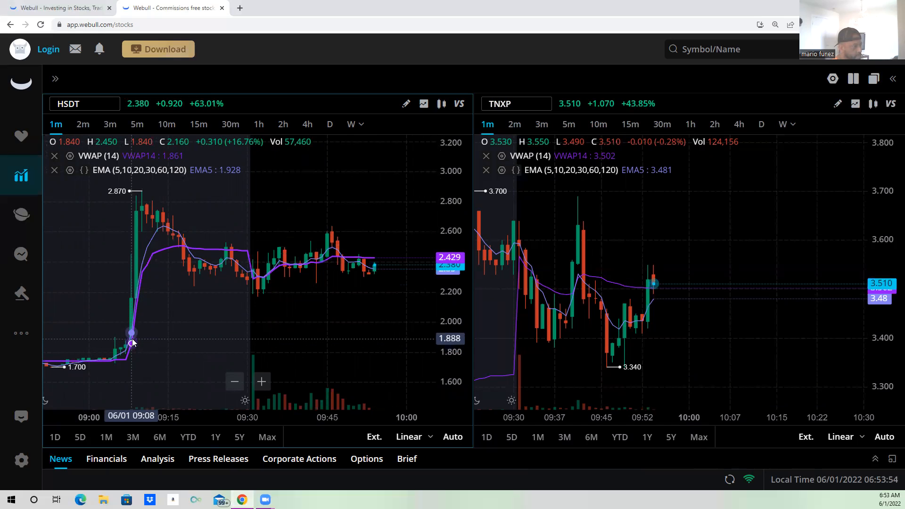
mouse_move(681, 310)
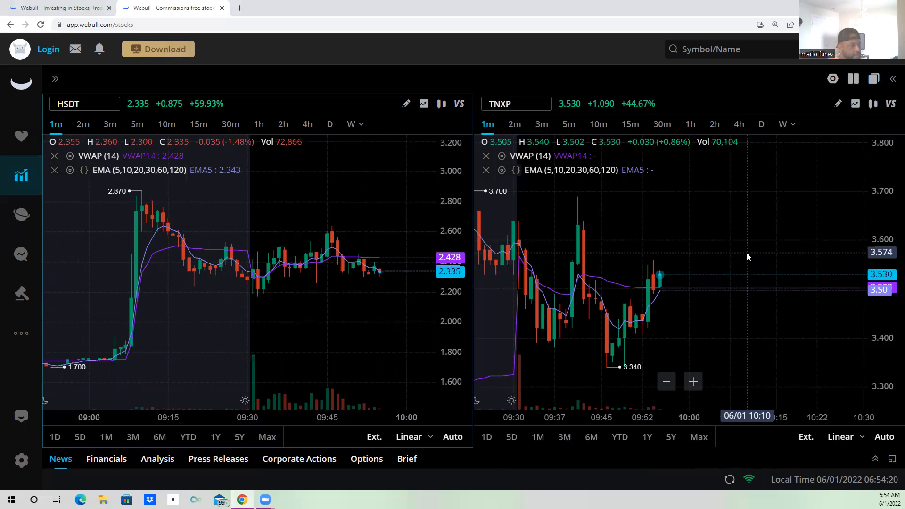
mouse_move(612, 292)
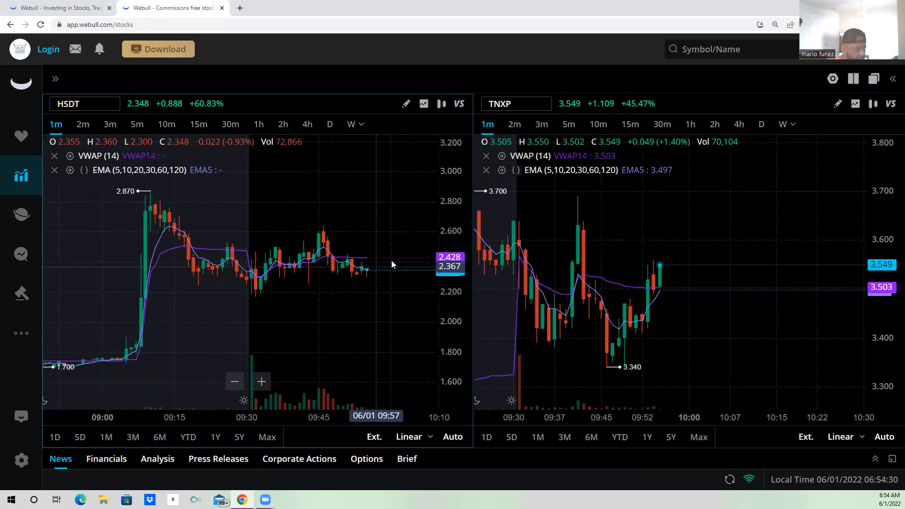
mouse_move(424, 305)
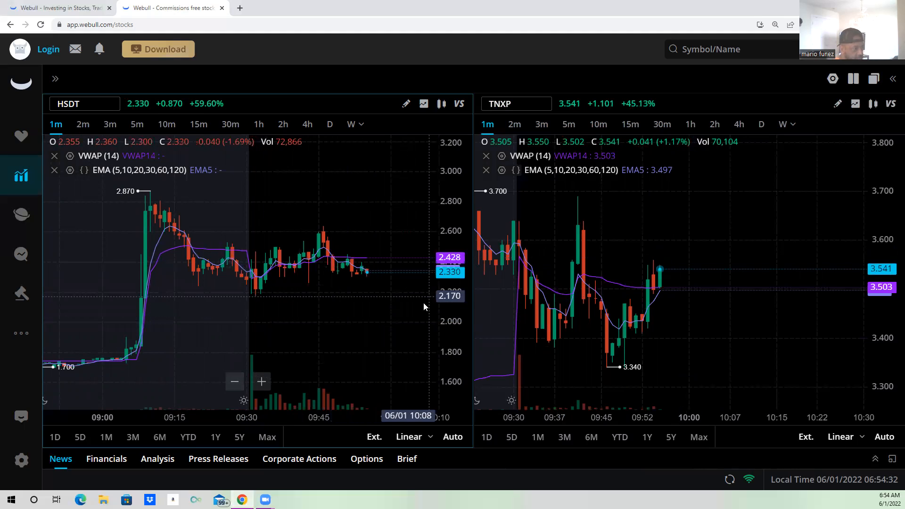
mouse_move(380, 315)
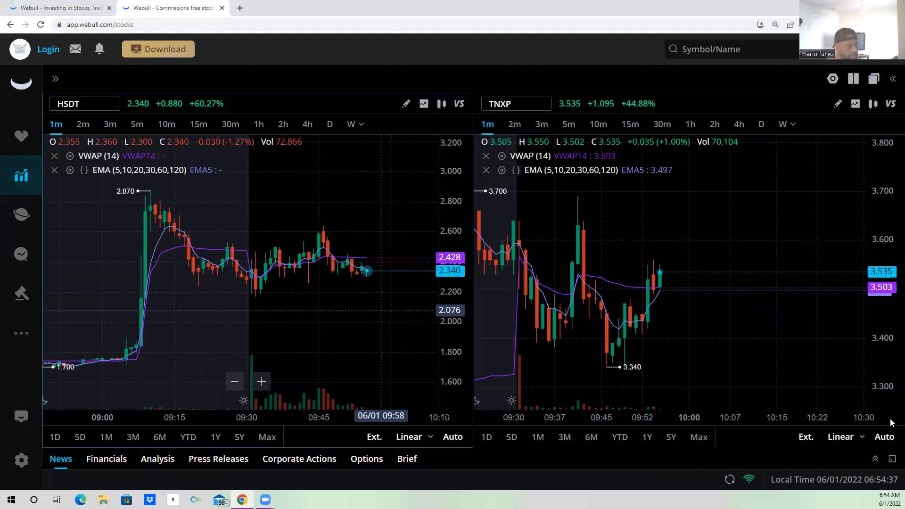
mouse_move(180, 235)
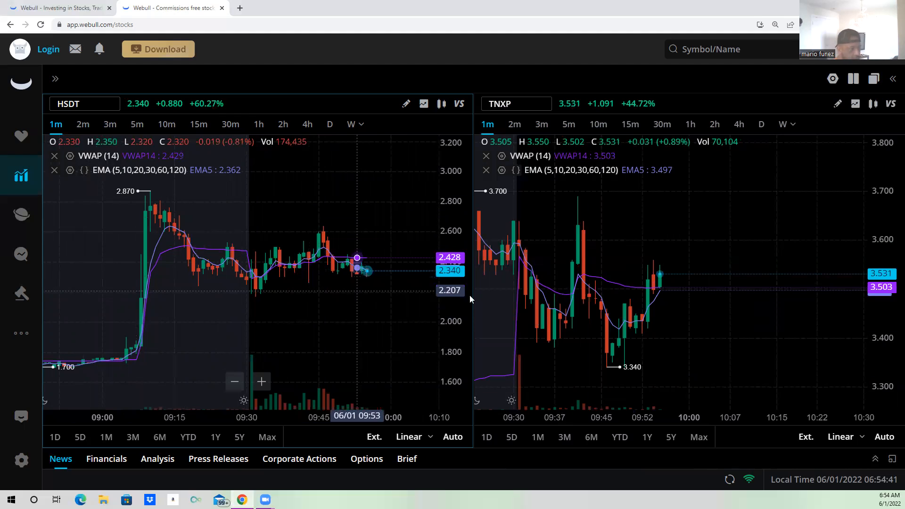
mouse_move(606, 297)
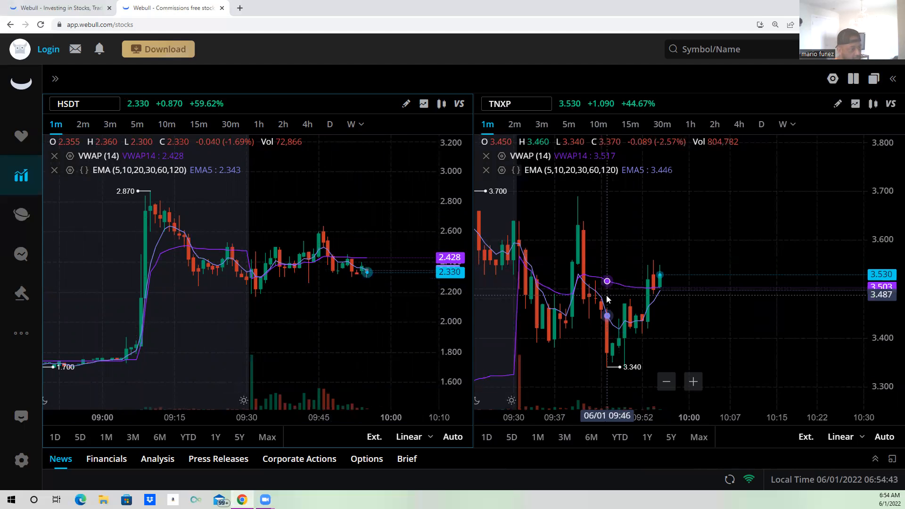
mouse_move(648, 307)
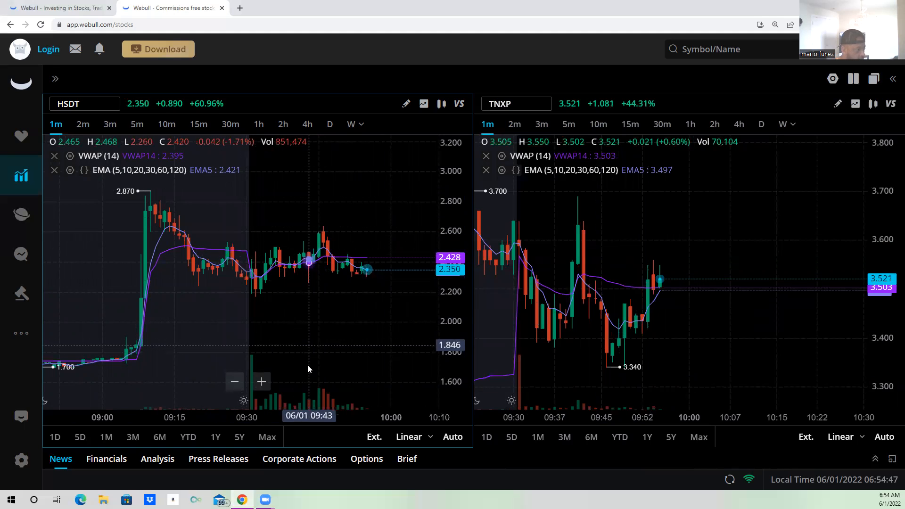
mouse_move(606, 356)
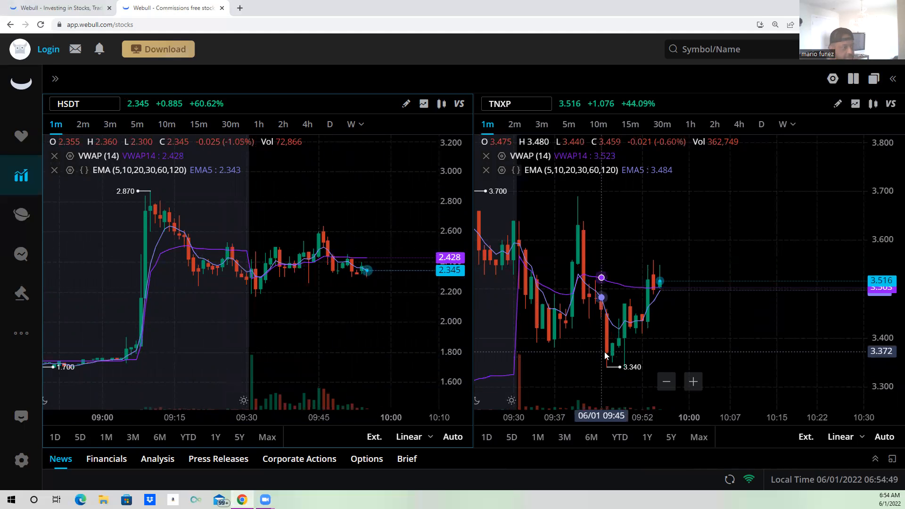
mouse_move(317, 324)
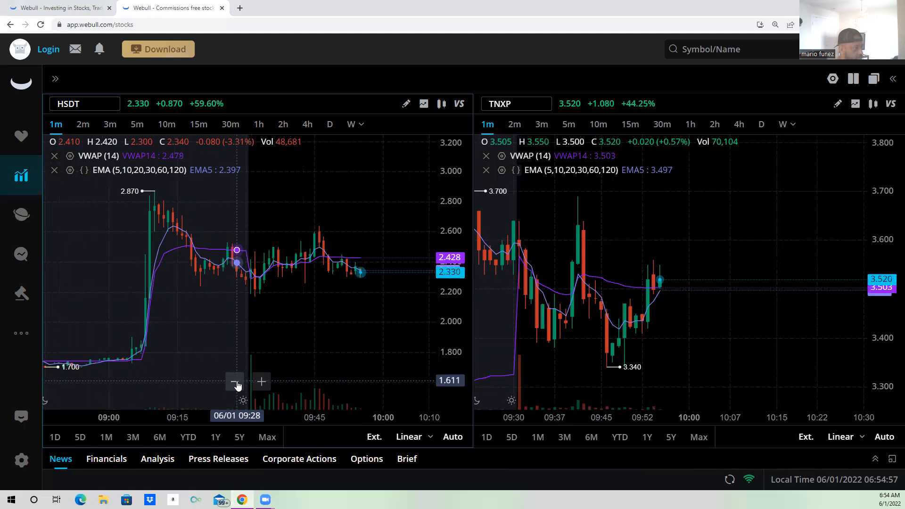
click(260, 382)
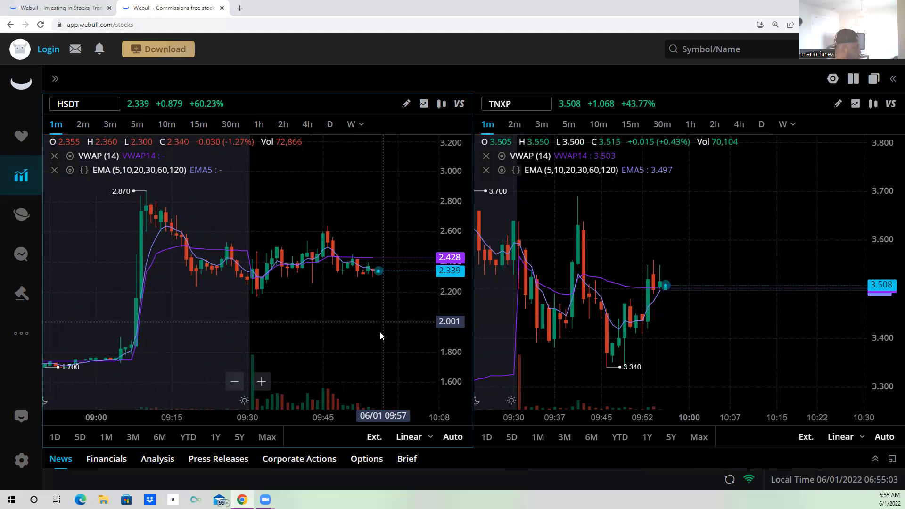
mouse_move(595, 292)
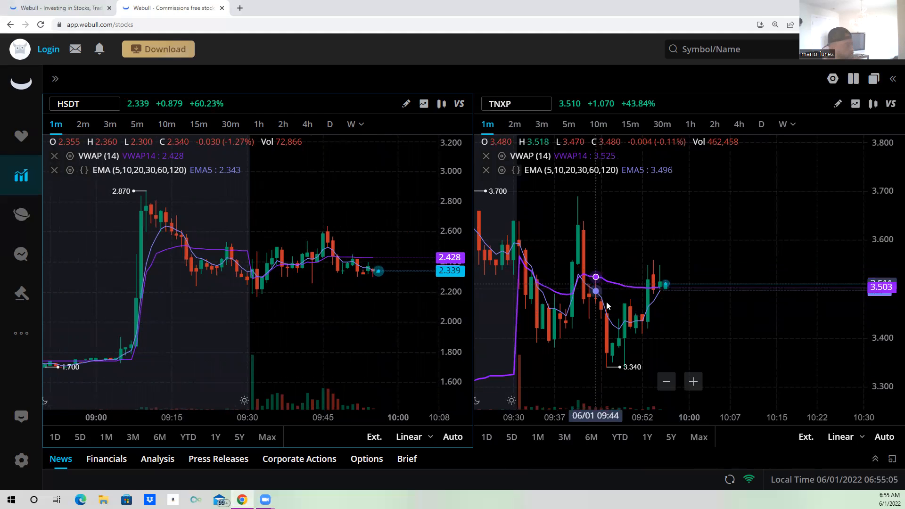
mouse_move(607, 322)
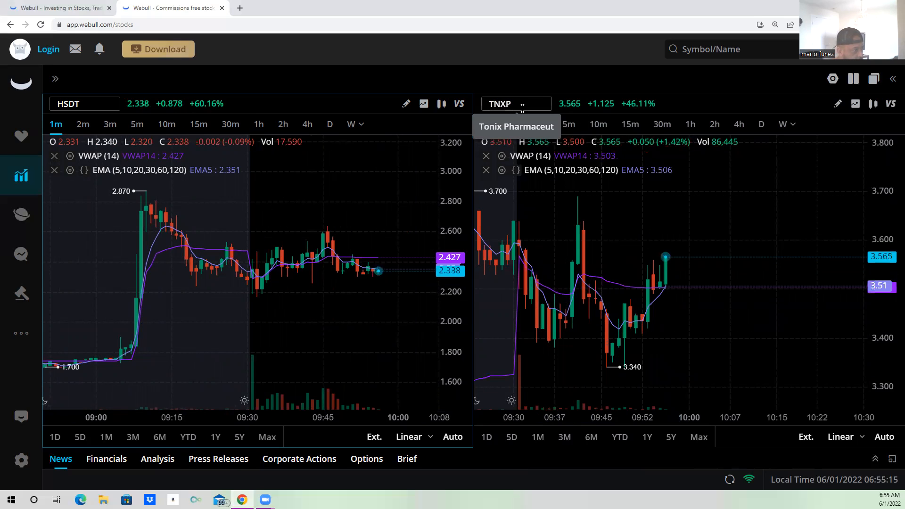
mouse_move(544, 288)
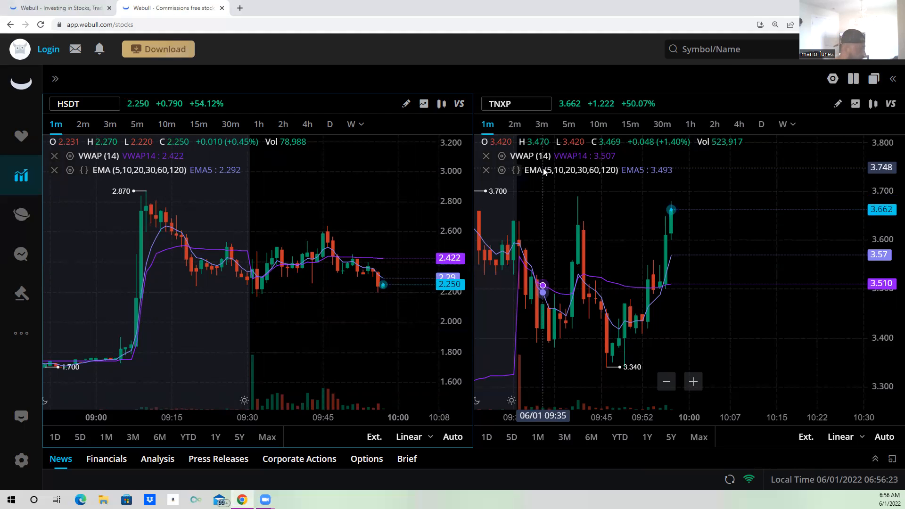
mouse_move(661, 236)
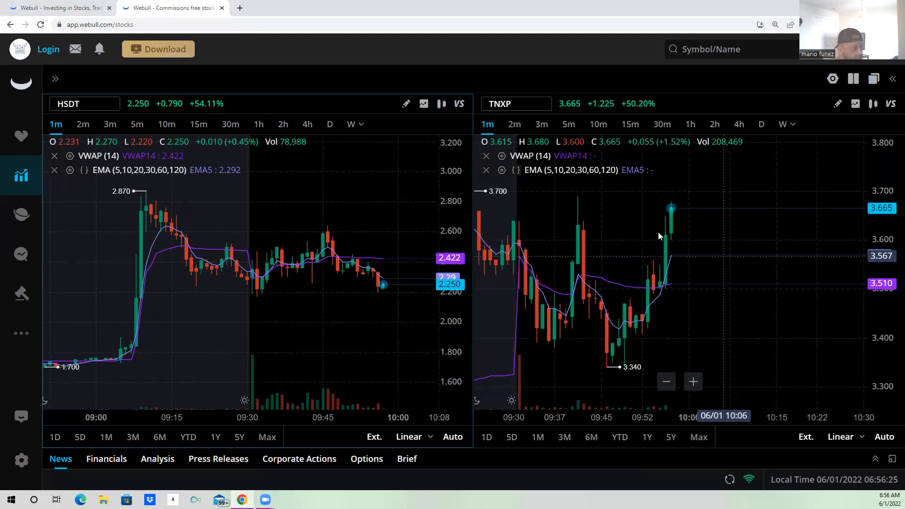
mouse_move(672, 242)
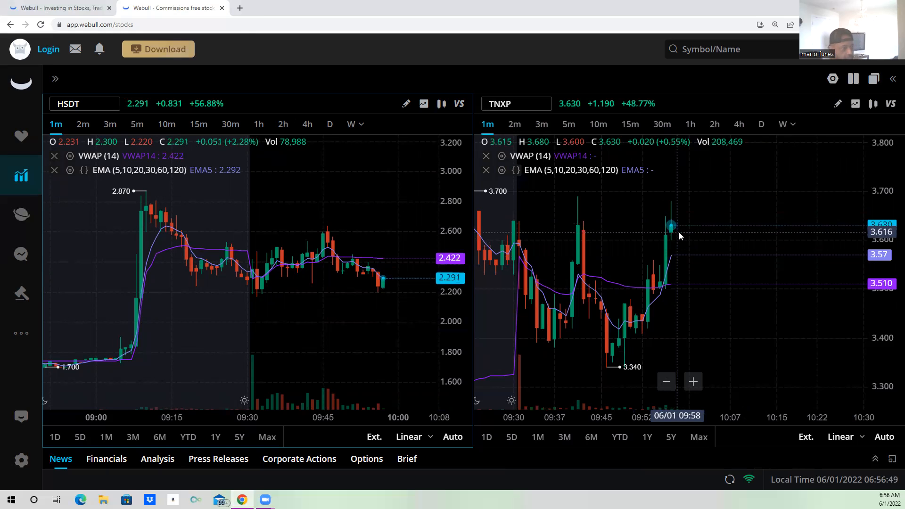
mouse_move(670, 235)
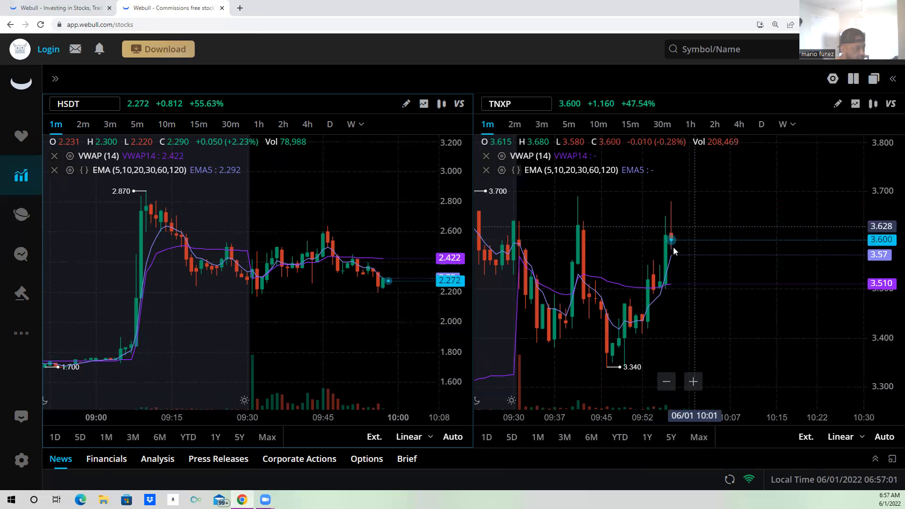
mouse_move(563, 283)
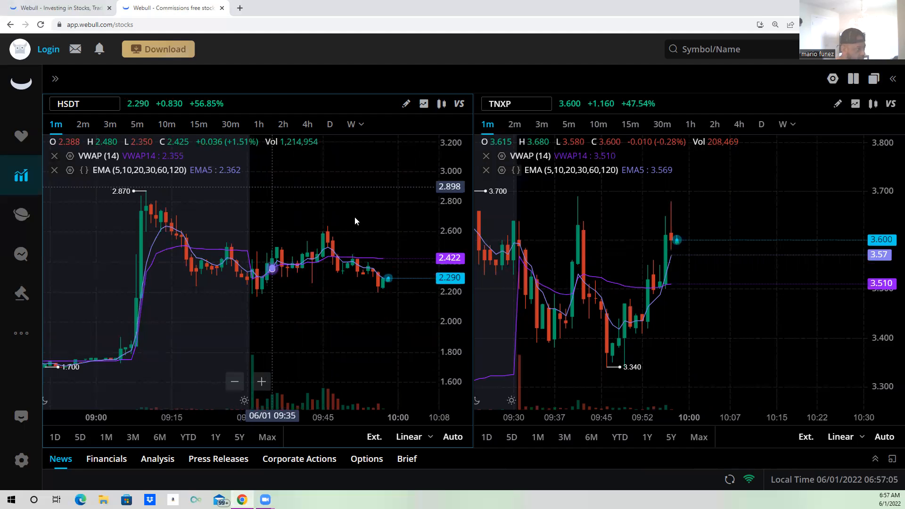
mouse_move(669, 249)
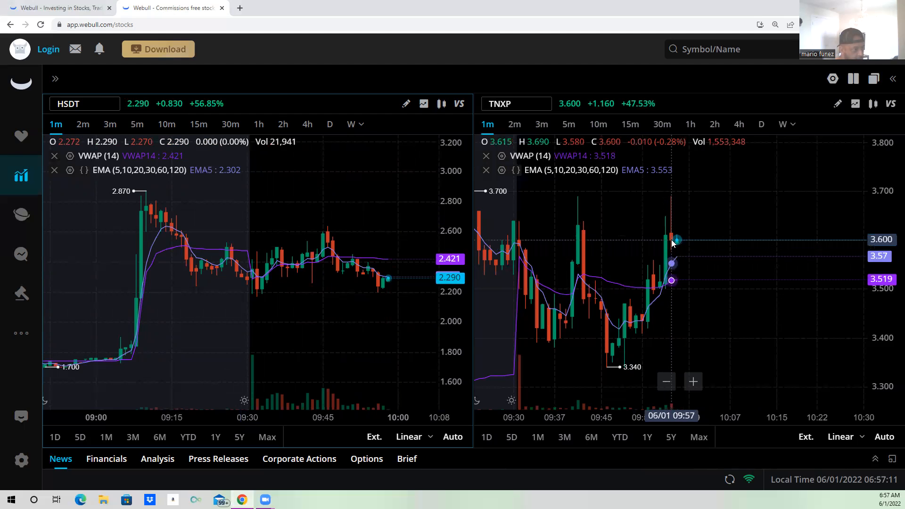
mouse_move(667, 286)
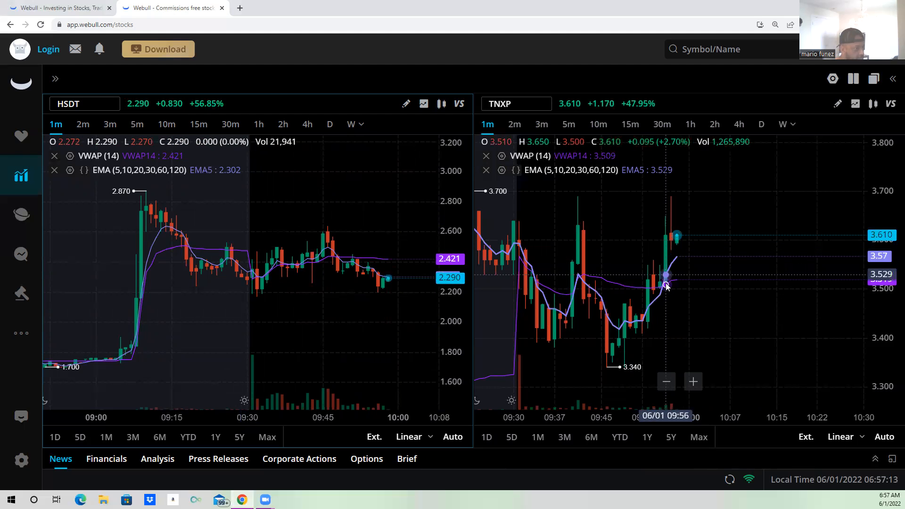
mouse_move(672, 202)
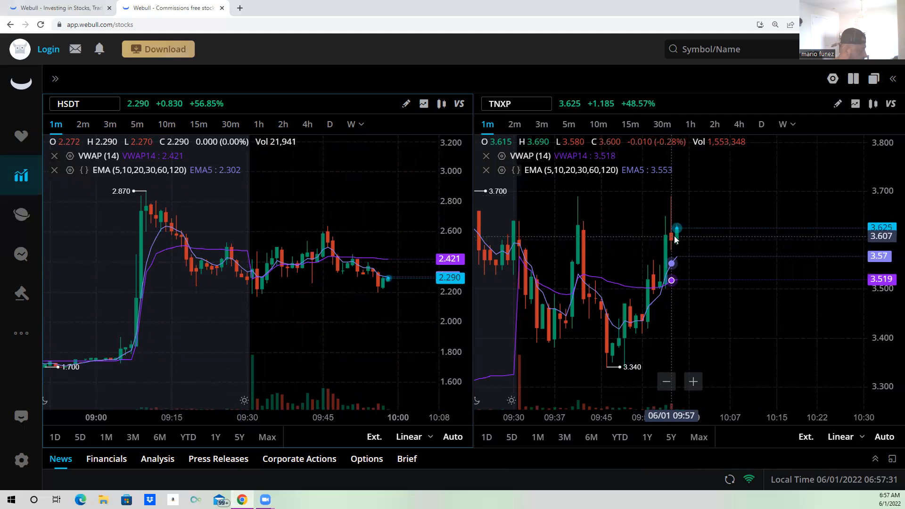
mouse_move(661, 275)
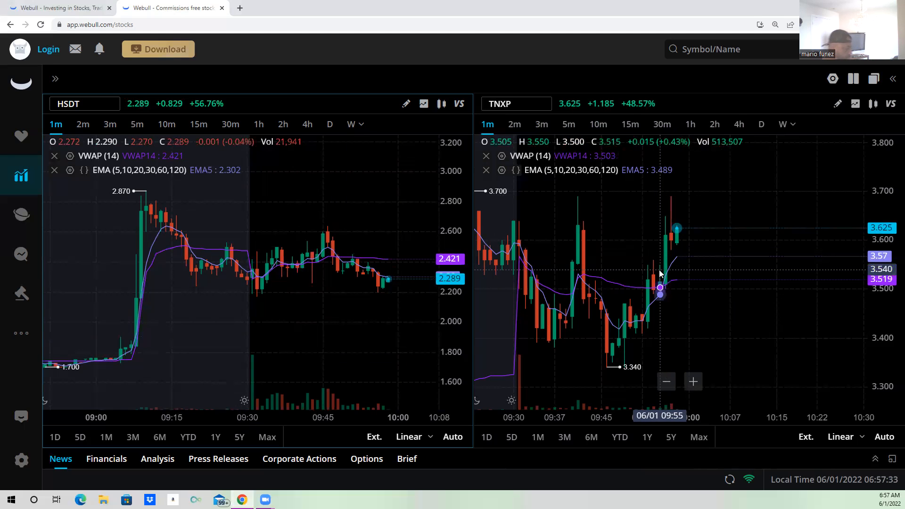
mouse_move(648, 274)
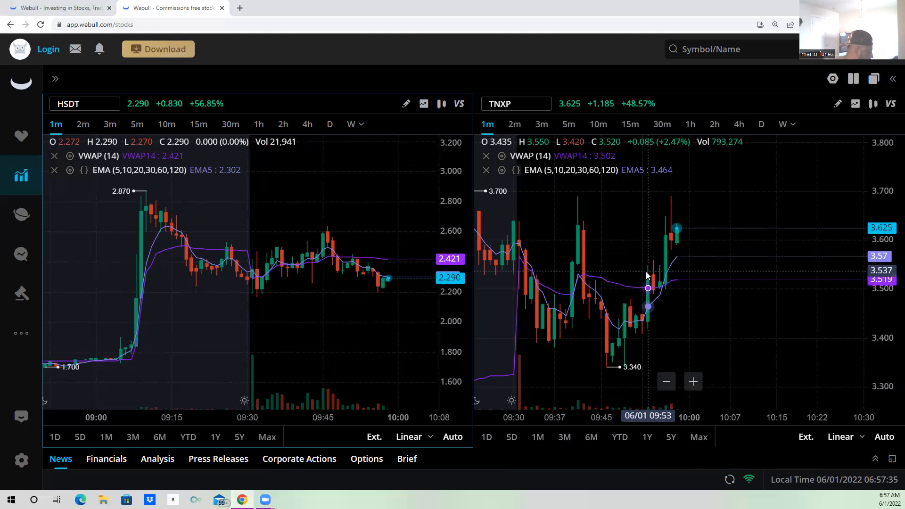
mouse_move(632, 320)
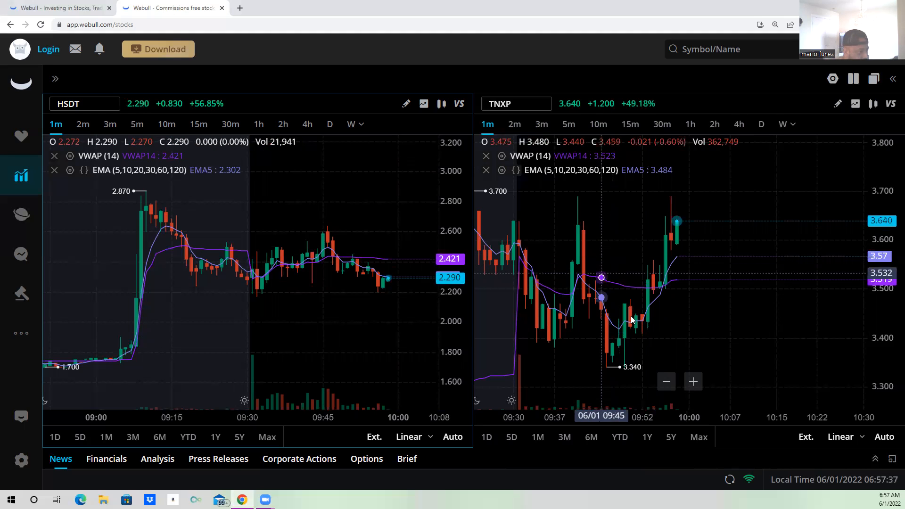
mouse_move(656, 237)
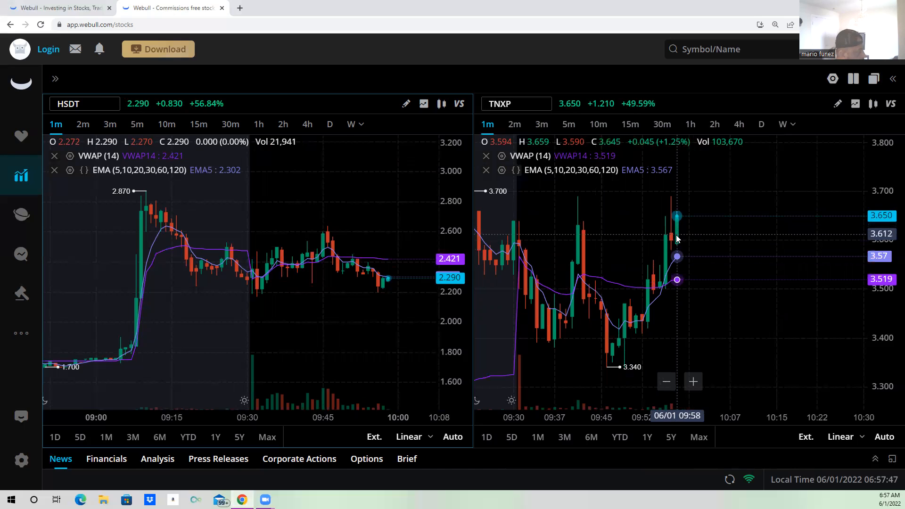
mouse_move(675, 240)
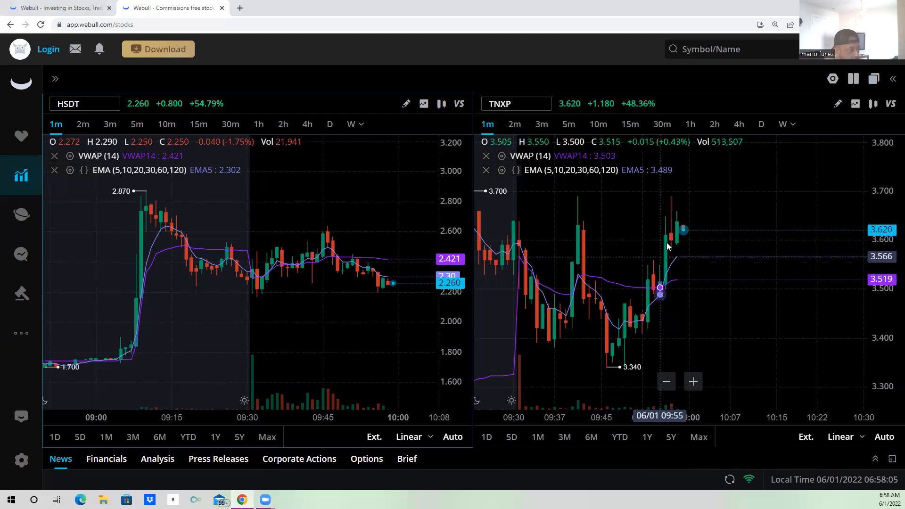
mouse_move(655, 239)
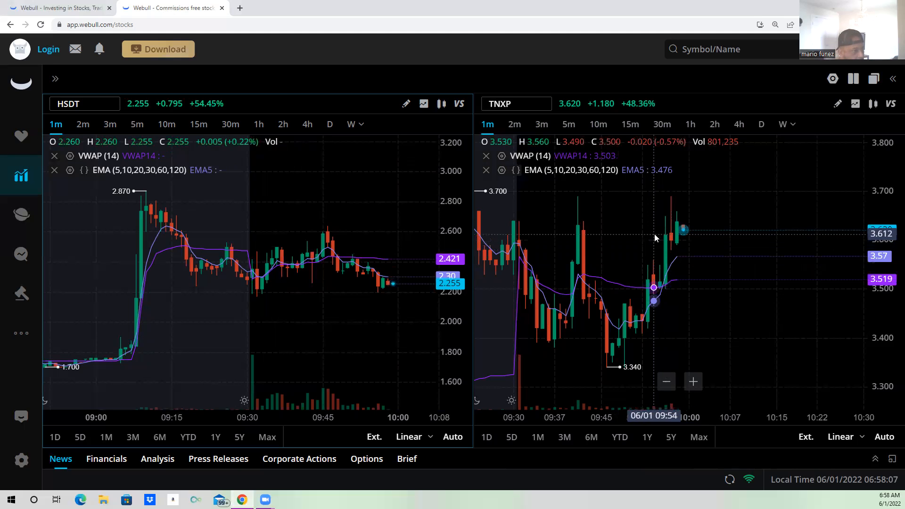
mouse_move(675, 263)
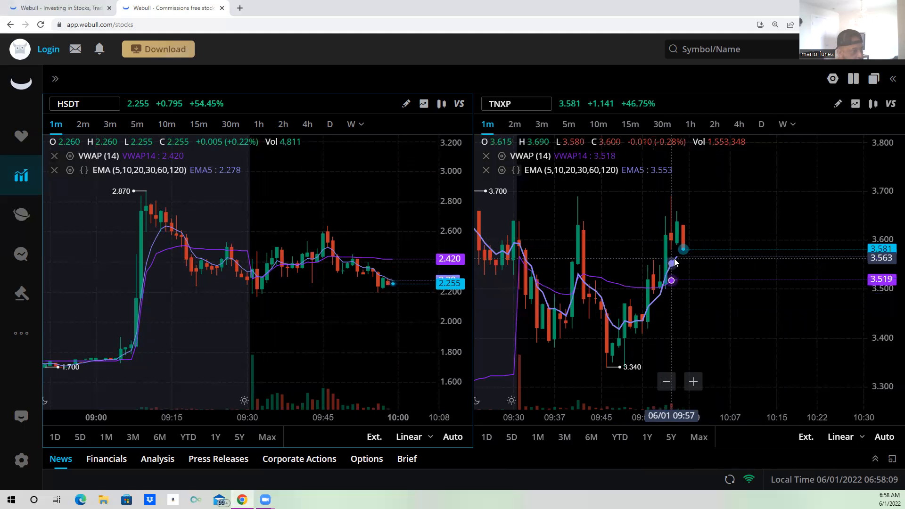
mouse_move(685, 253)
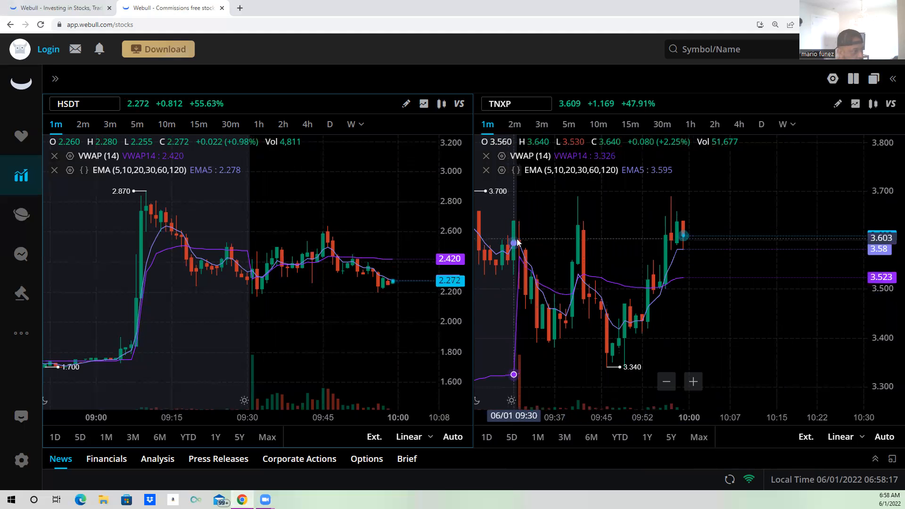
mouse_move(616, 345)
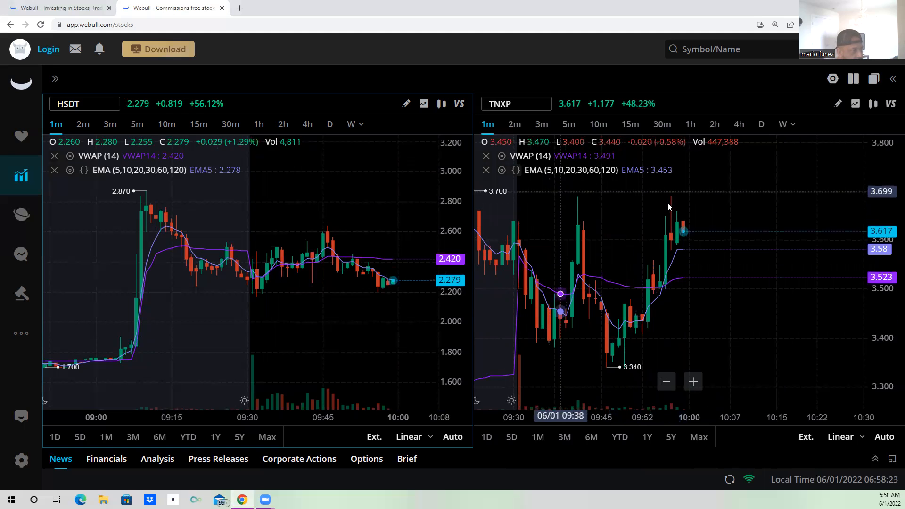
mouse_move(678, 200)
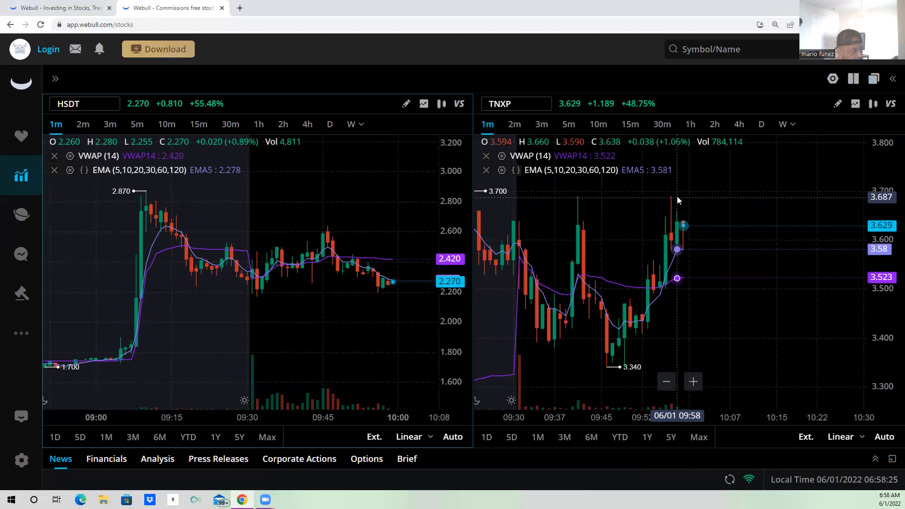
mouse_move(577, 277)
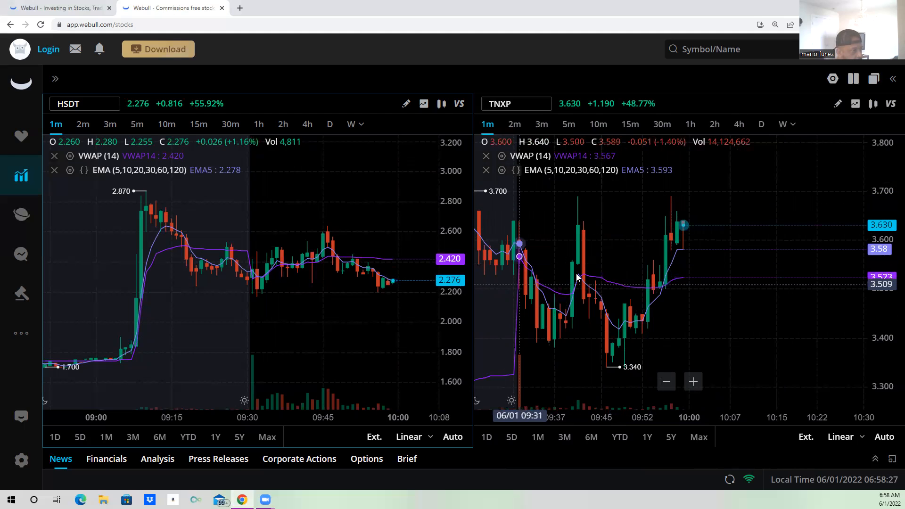
mouse_move(595, 239)
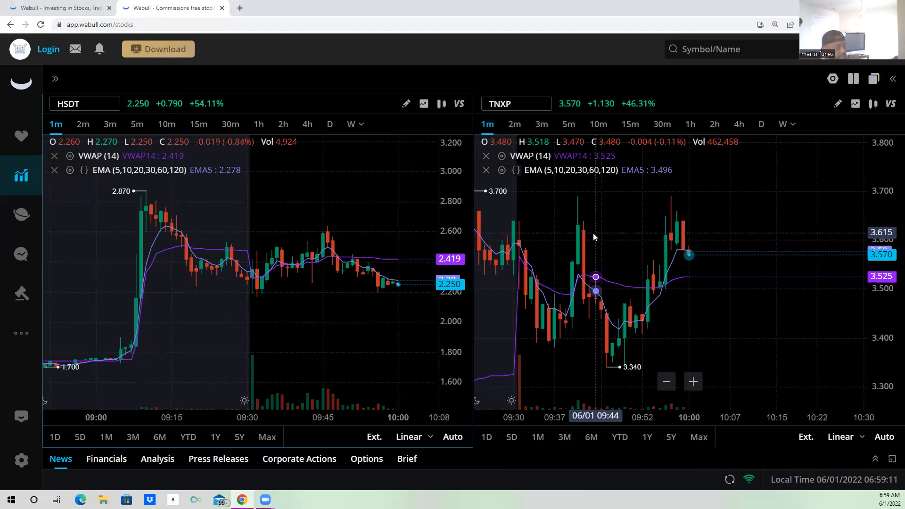
mouse_move(583, 189)
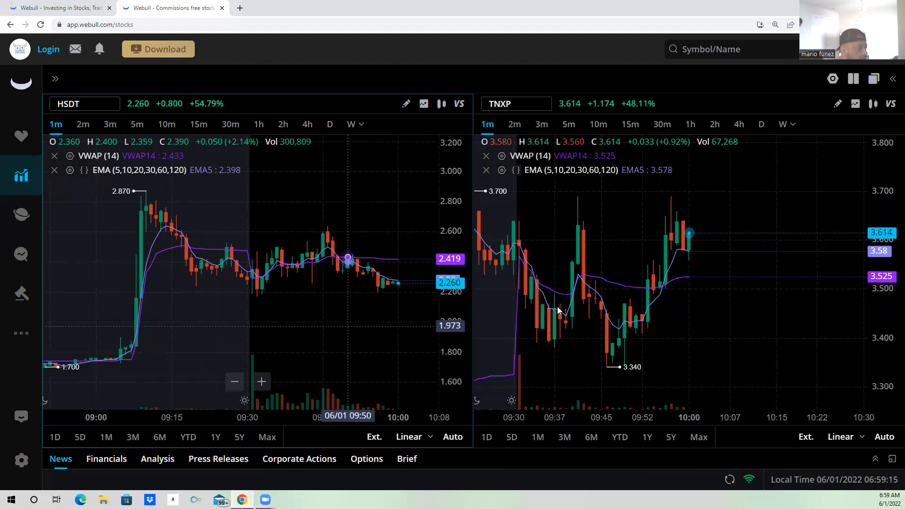
mouse_move(681, 189)
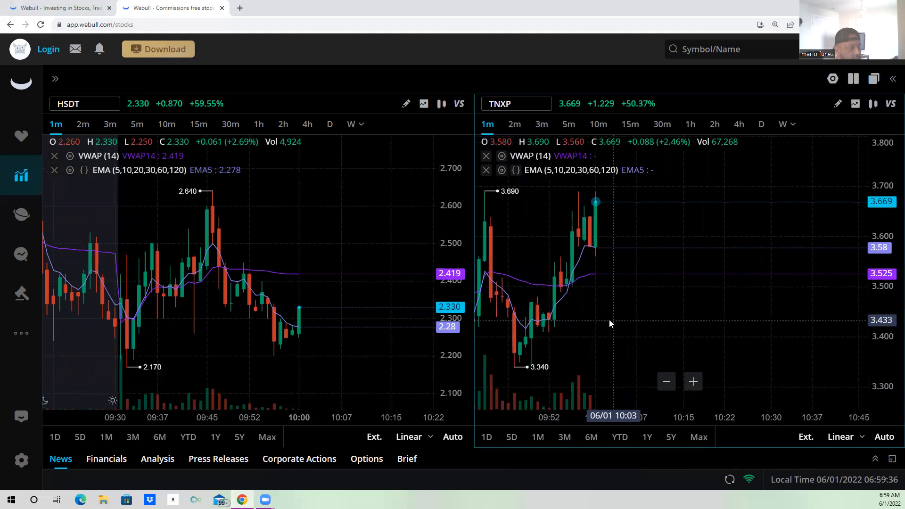
mouse_move(677, 276)
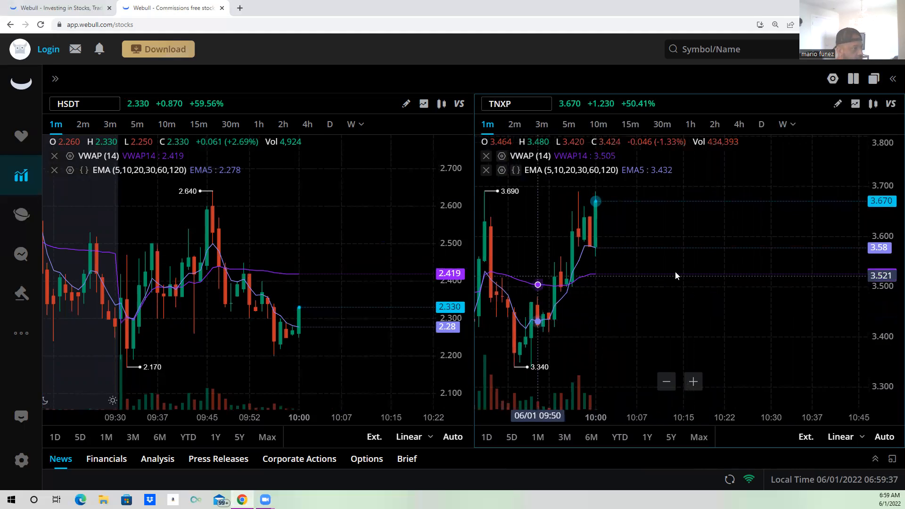
mouse_move(653, 306)
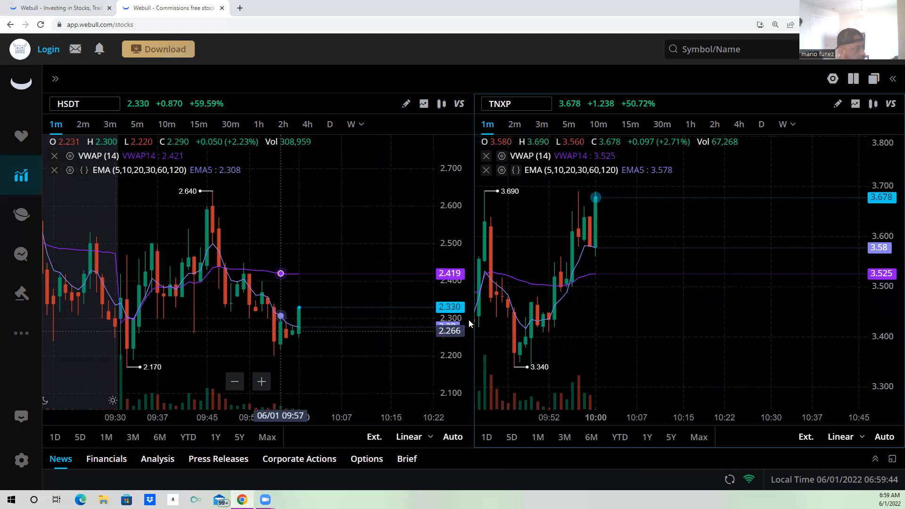
mouse_move(648, 334)
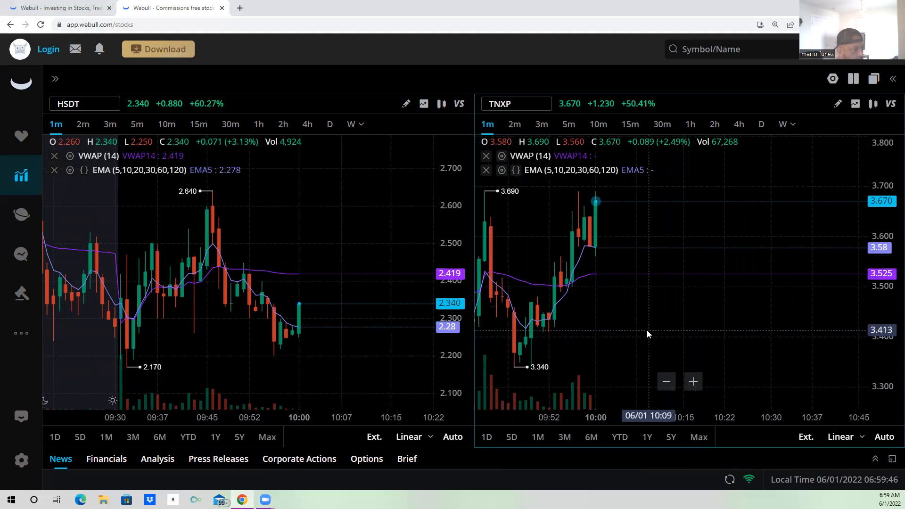